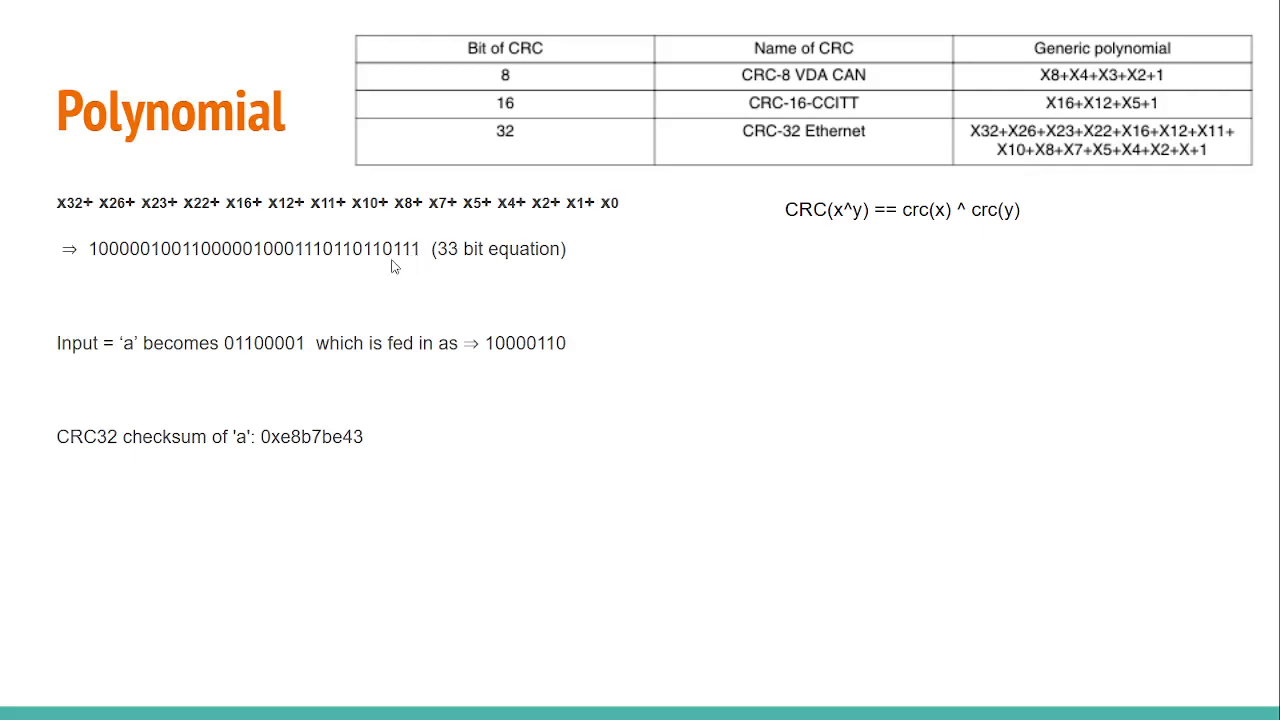
pyautogui.moveTo(174, 272)
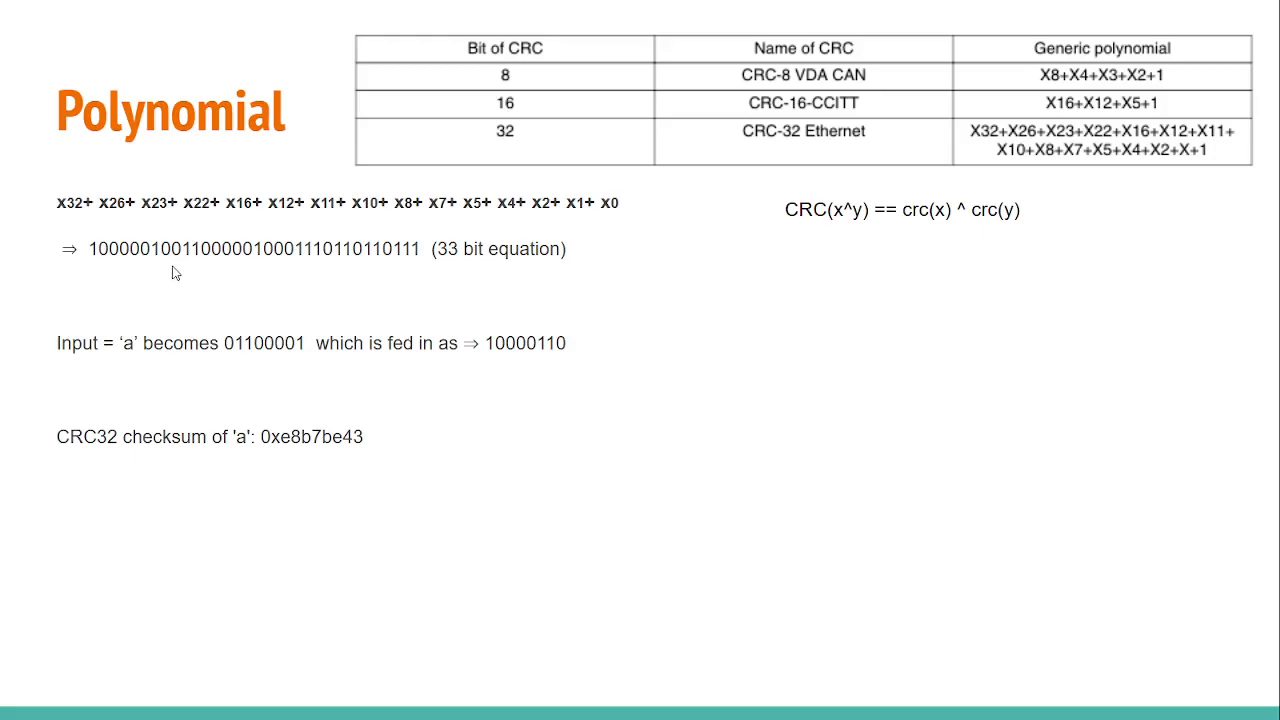
pyautogui.moveTo(96, 268)
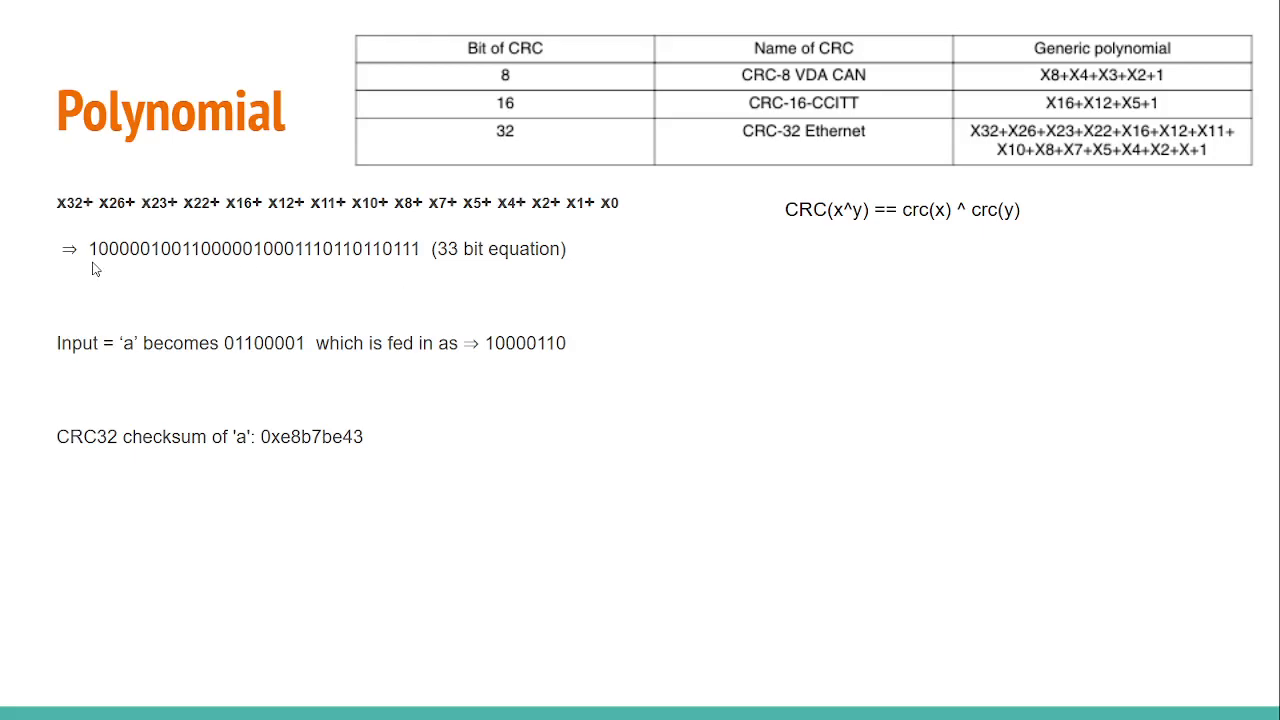
pyautogui.moveTo(344, 292)
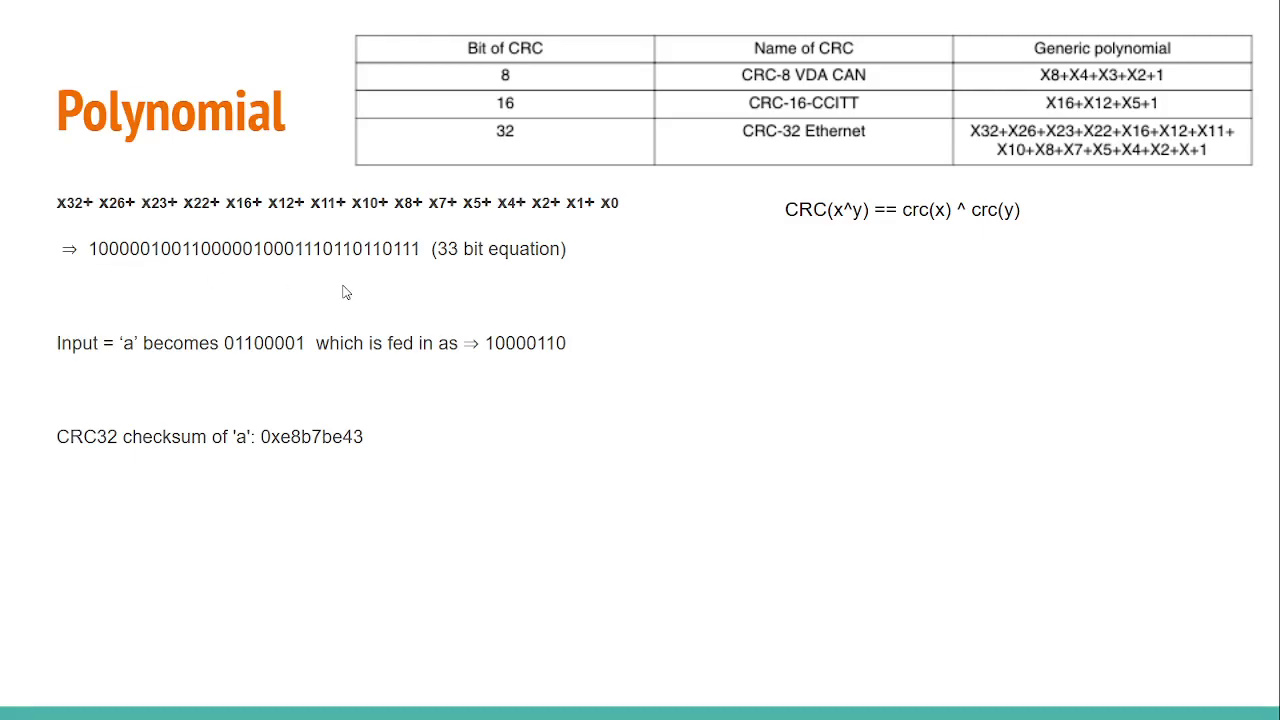
pyautogui.moveTo(252, 264)
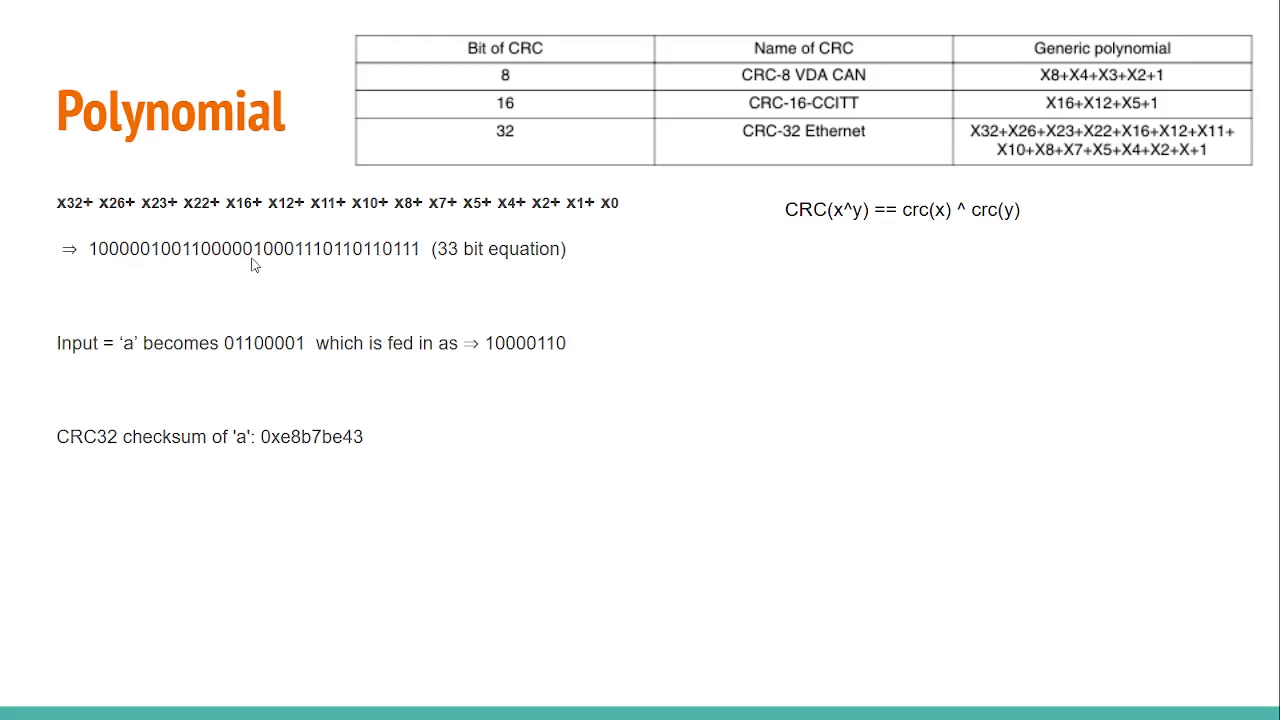
pyautogui.moveTo(400, 278)
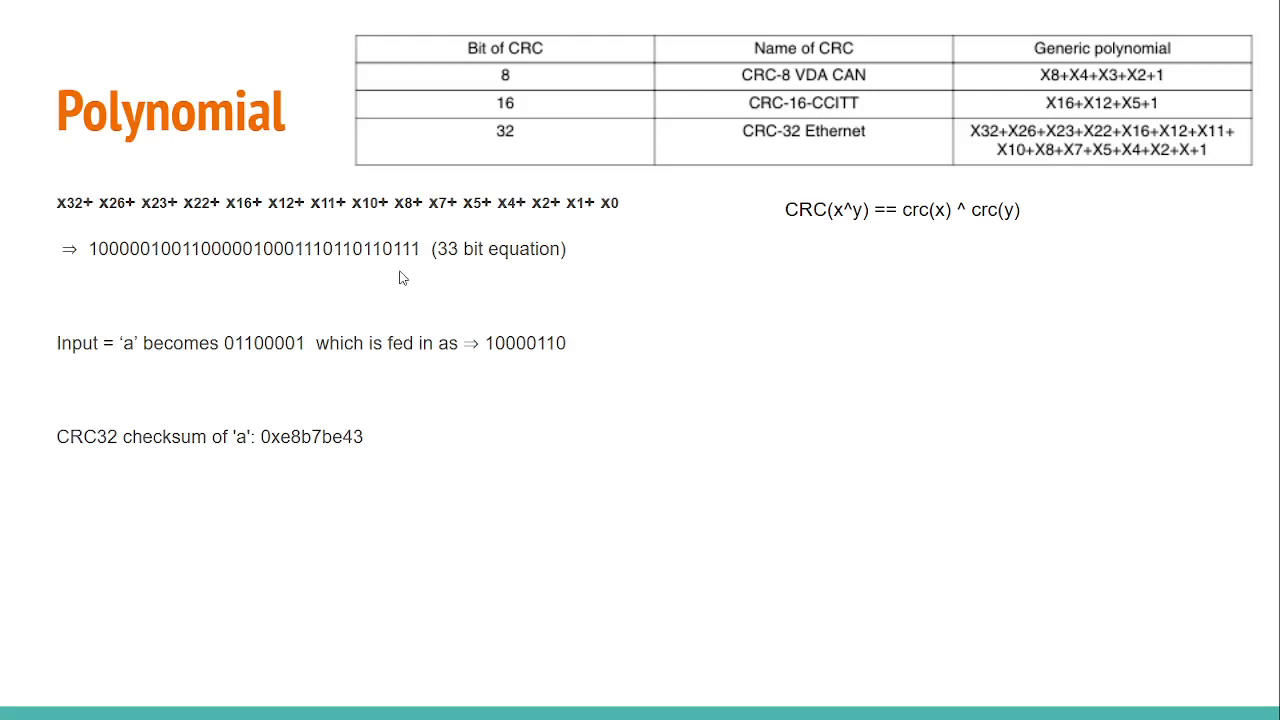
pyautogui.moveTo(256, 280)
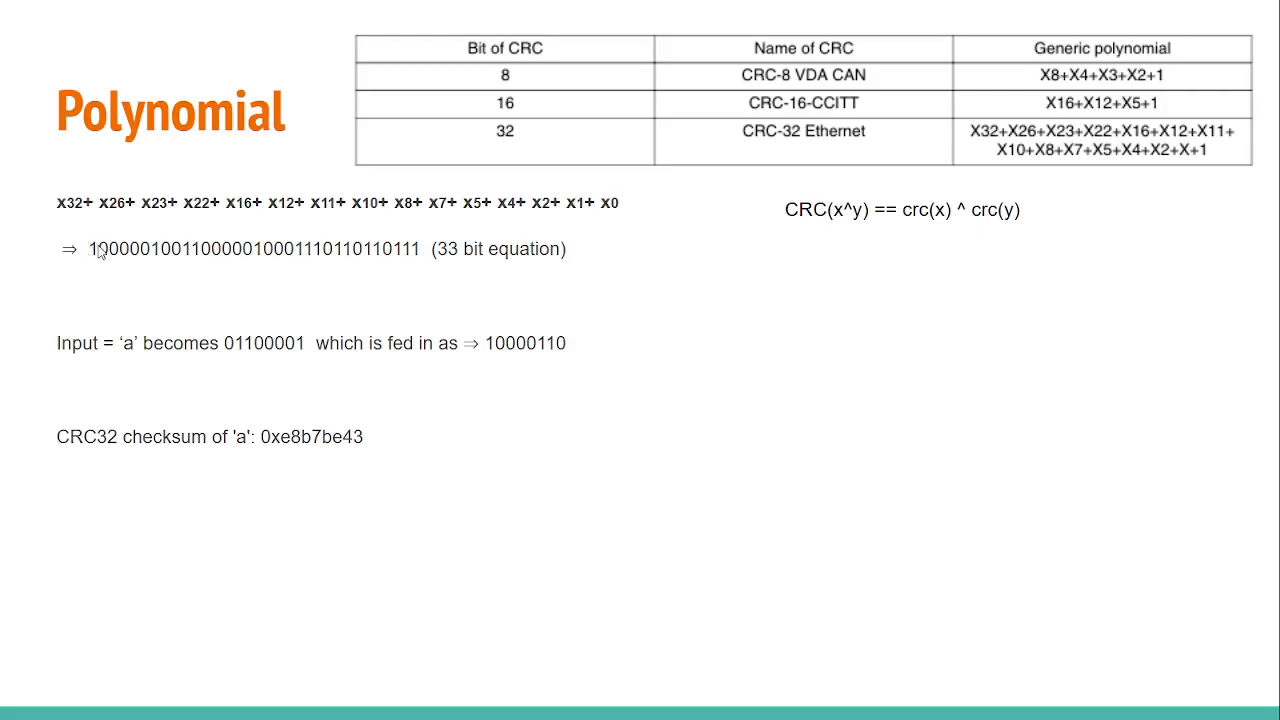
pyautogui.moveTo(108, 276)
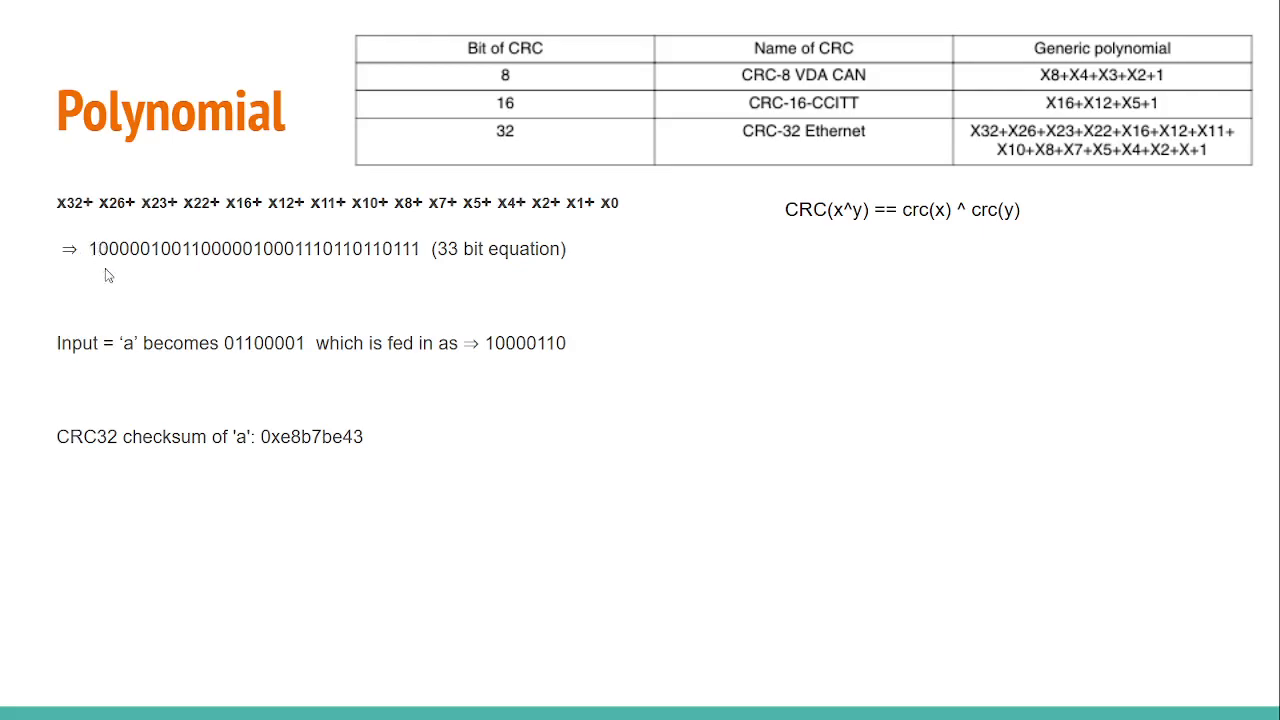
pyautogui.moveTo(160, 284)
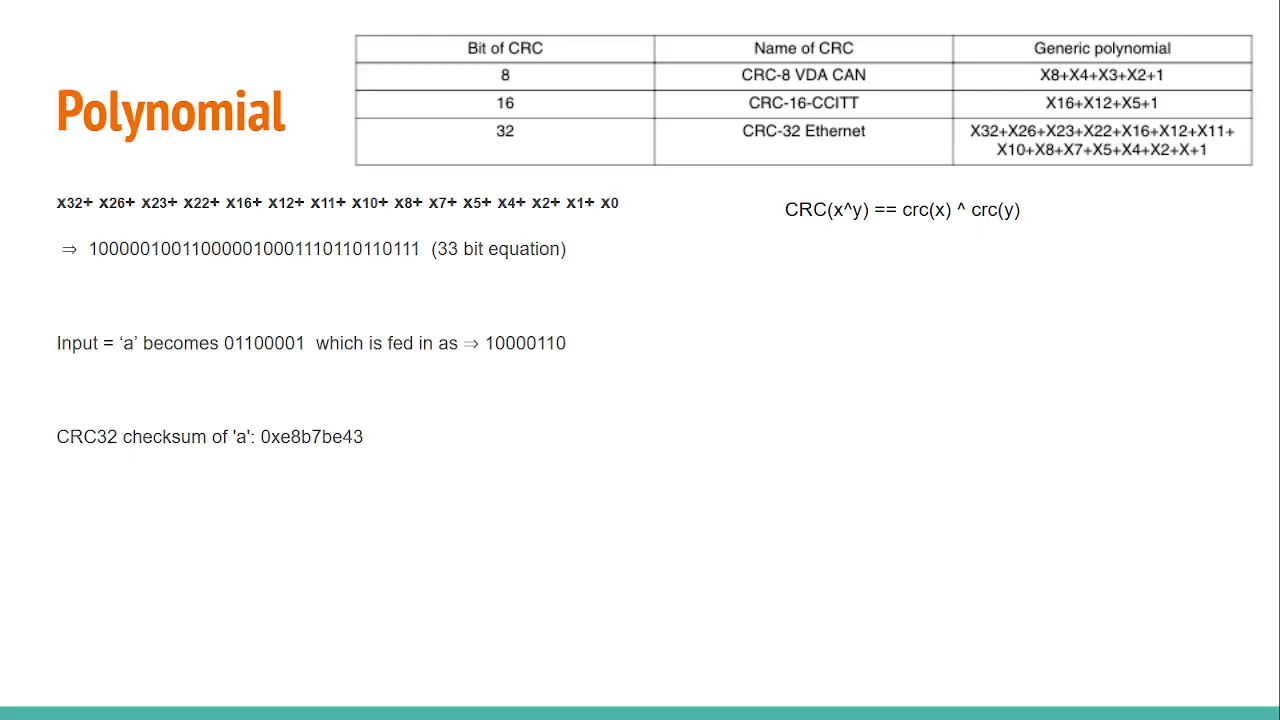
pyautogui.moveTo(164, 370)
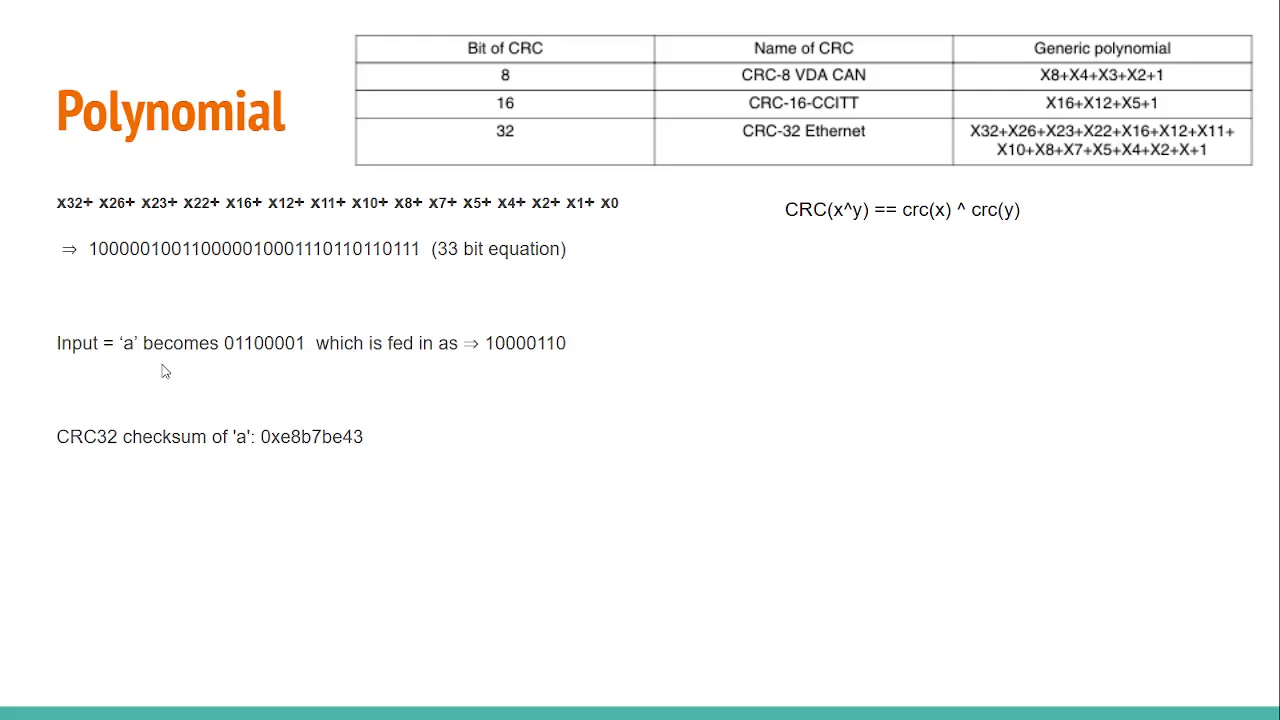
pyautogui.moveTo(852, 244)
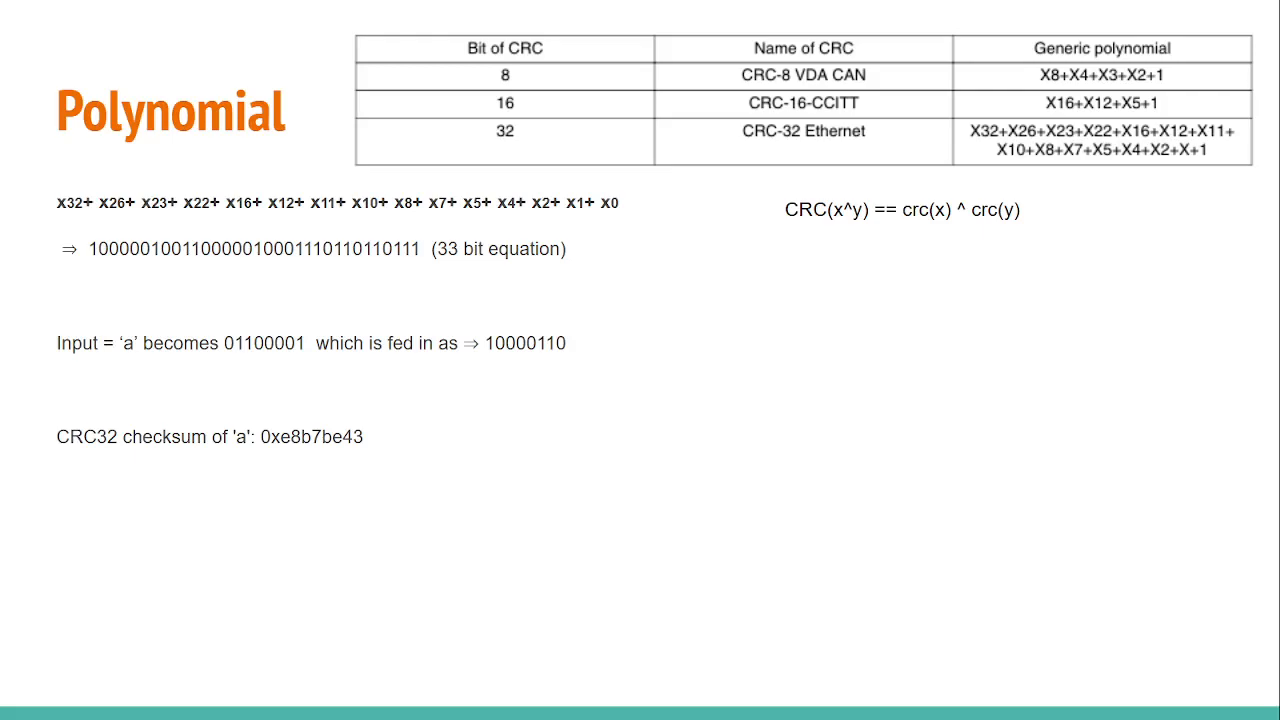
pyautogui.moveTo(136, 368)
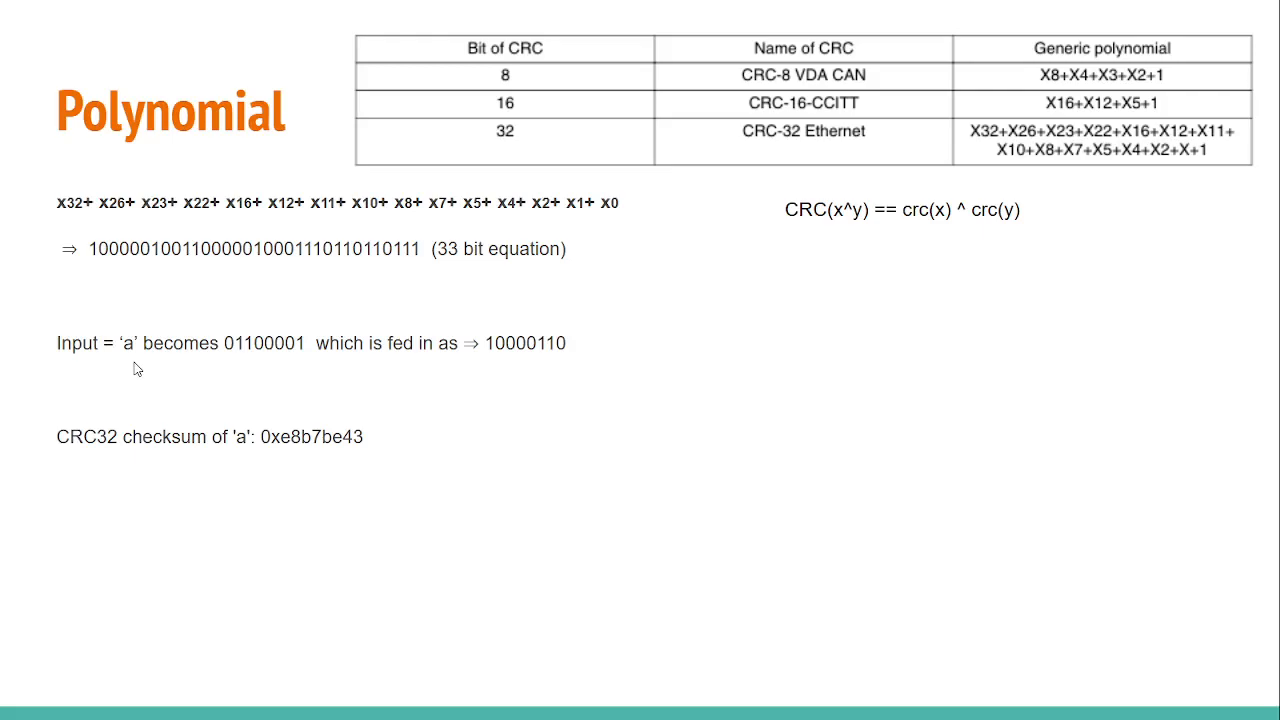
pyautogui.moveTo(136, 360)
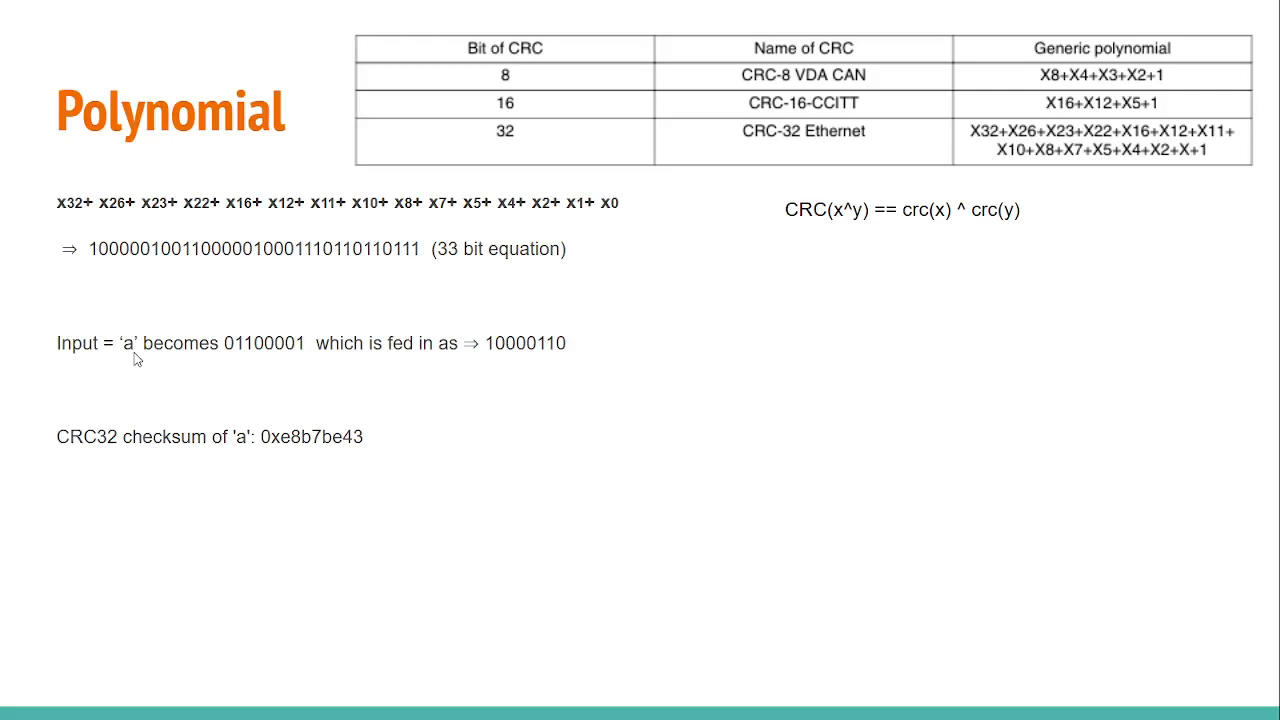
pyautogui.moveTo(270, 374)
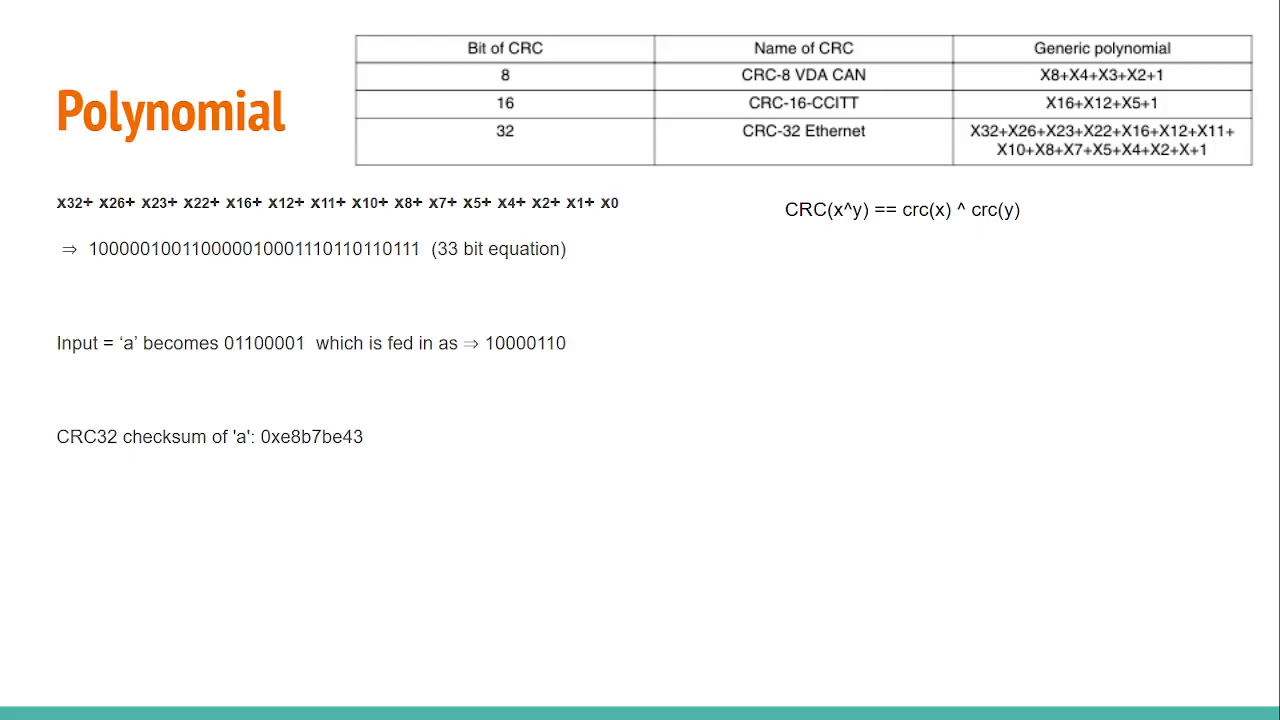
pyautogui.moveTo(366, 456)
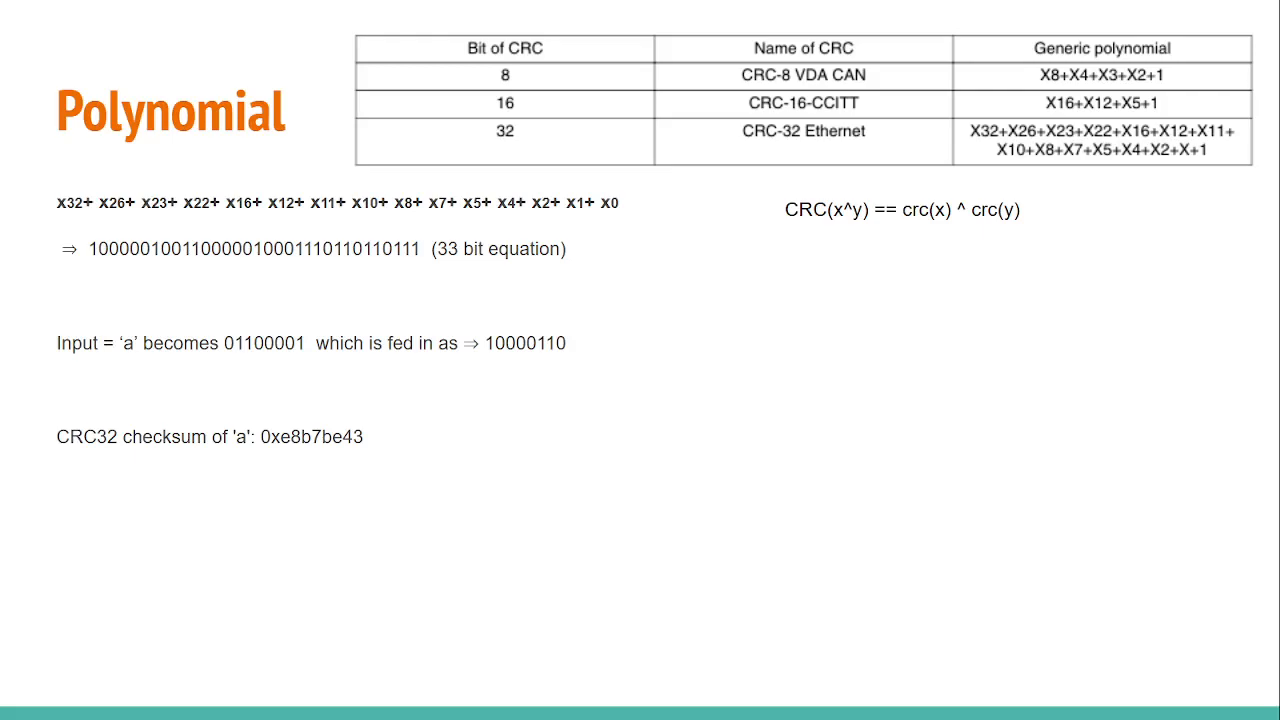
pyautogui.moveTo(268, 376)
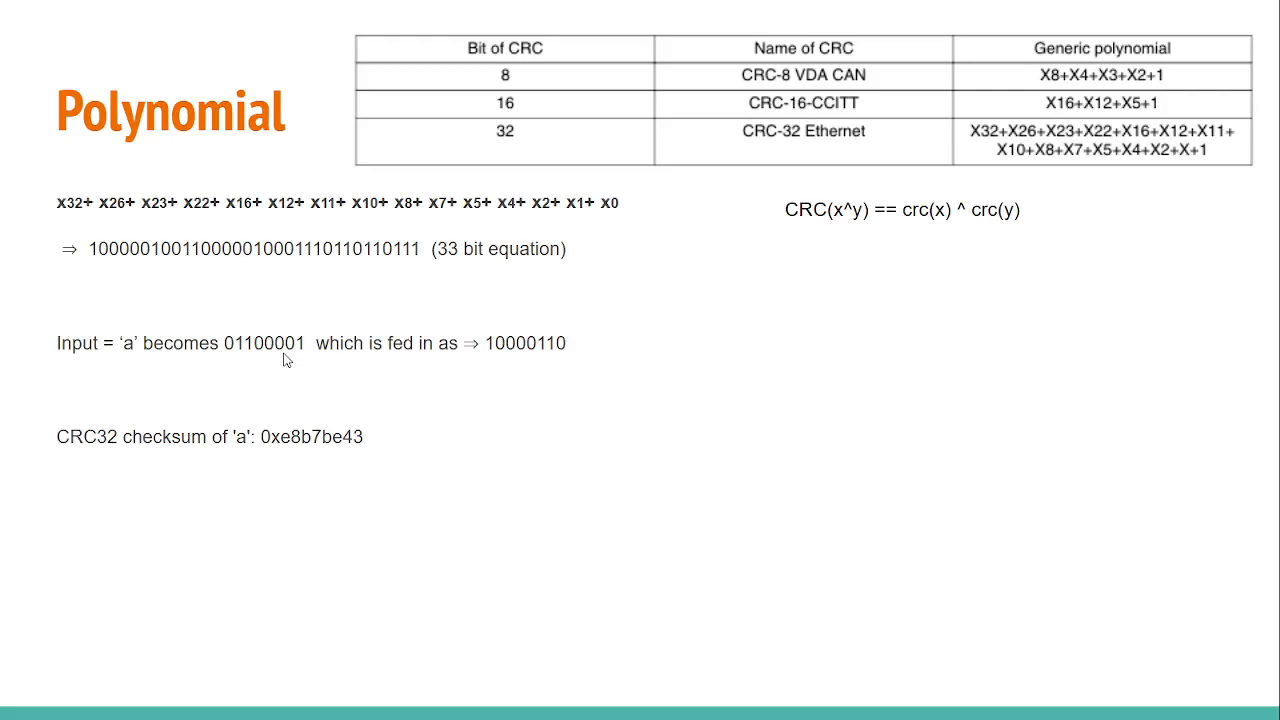
pyautogui.moveTo(310, 364)
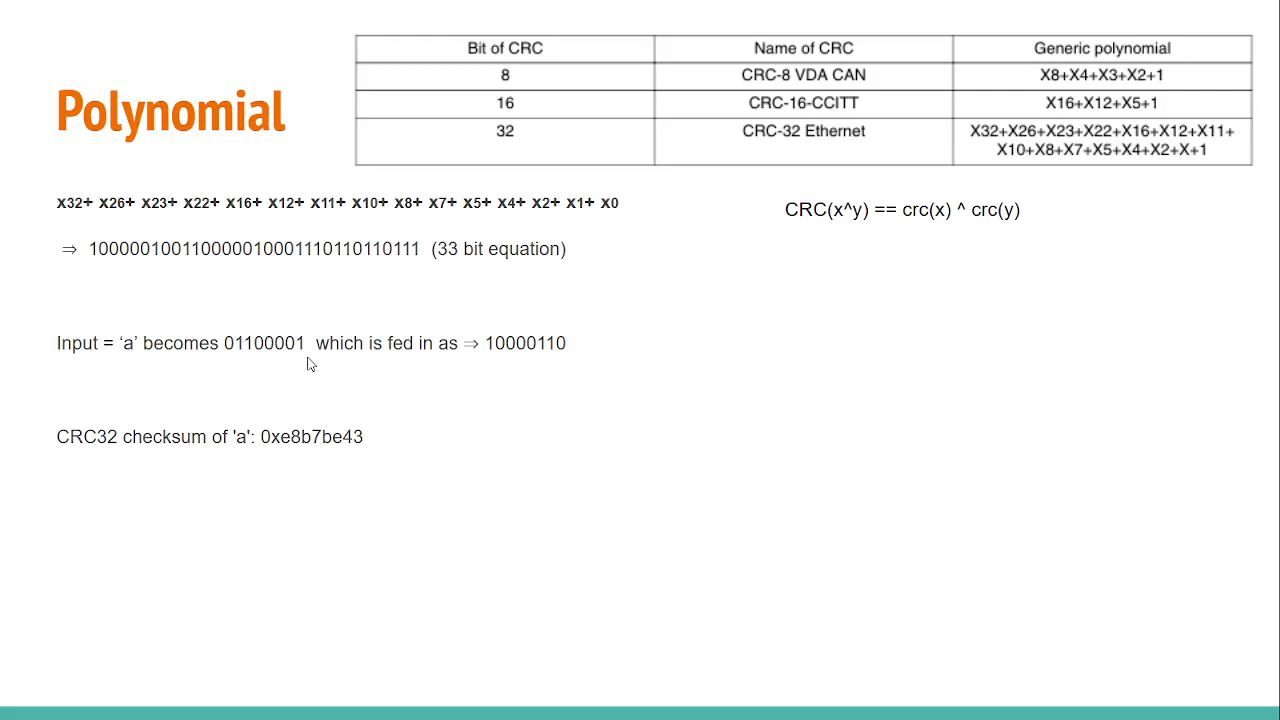
pyautogui.moveTo(558, 368)
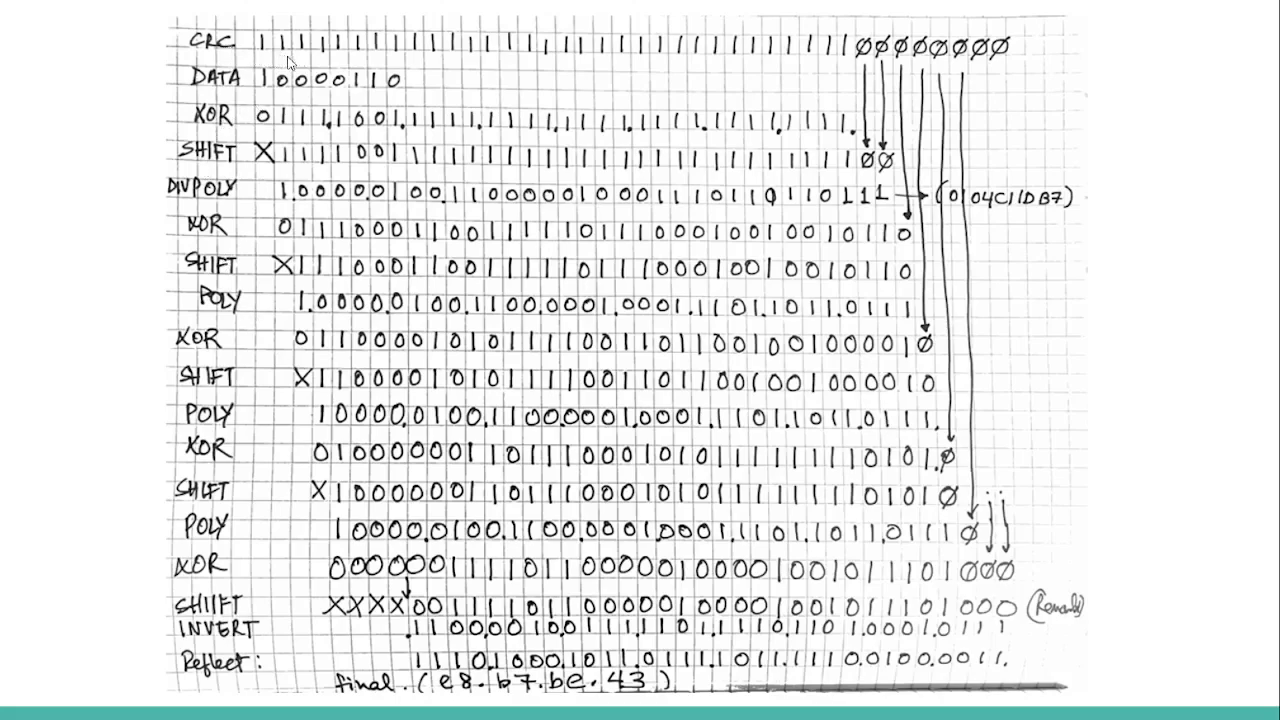
pyautogui.moveTo(496, 28)
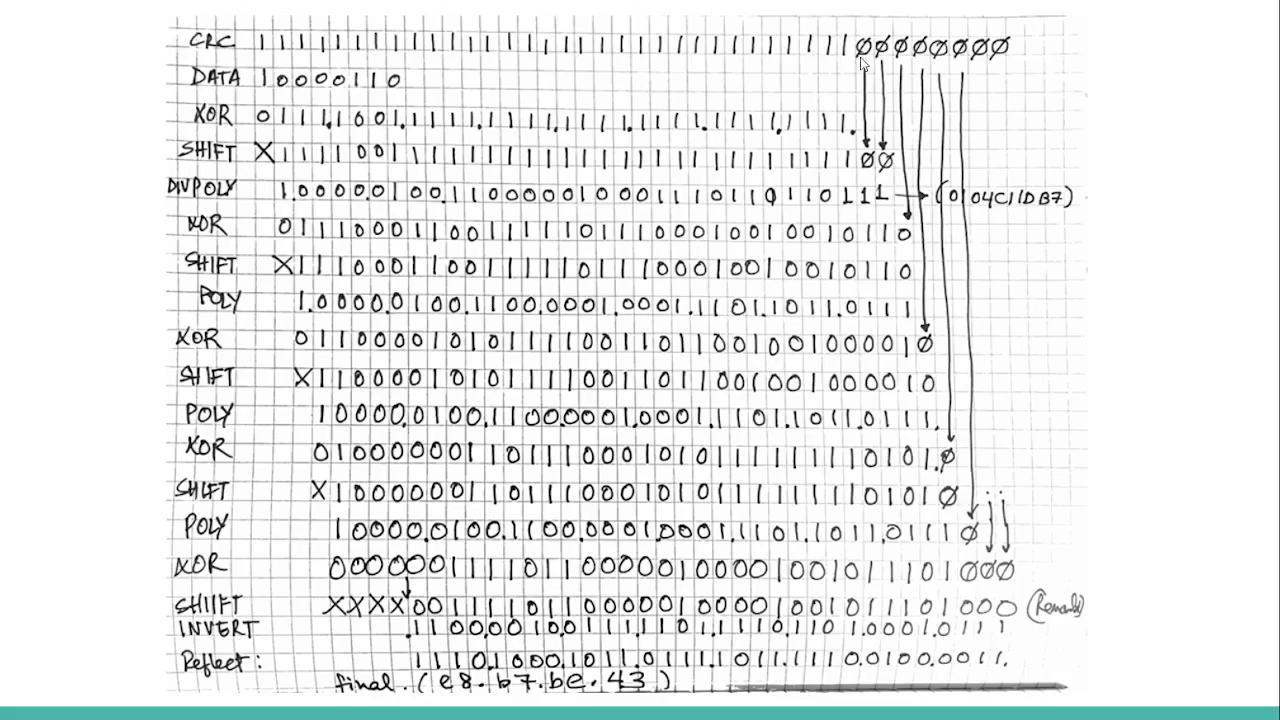
pyautogui.moveTo(1008, 72)
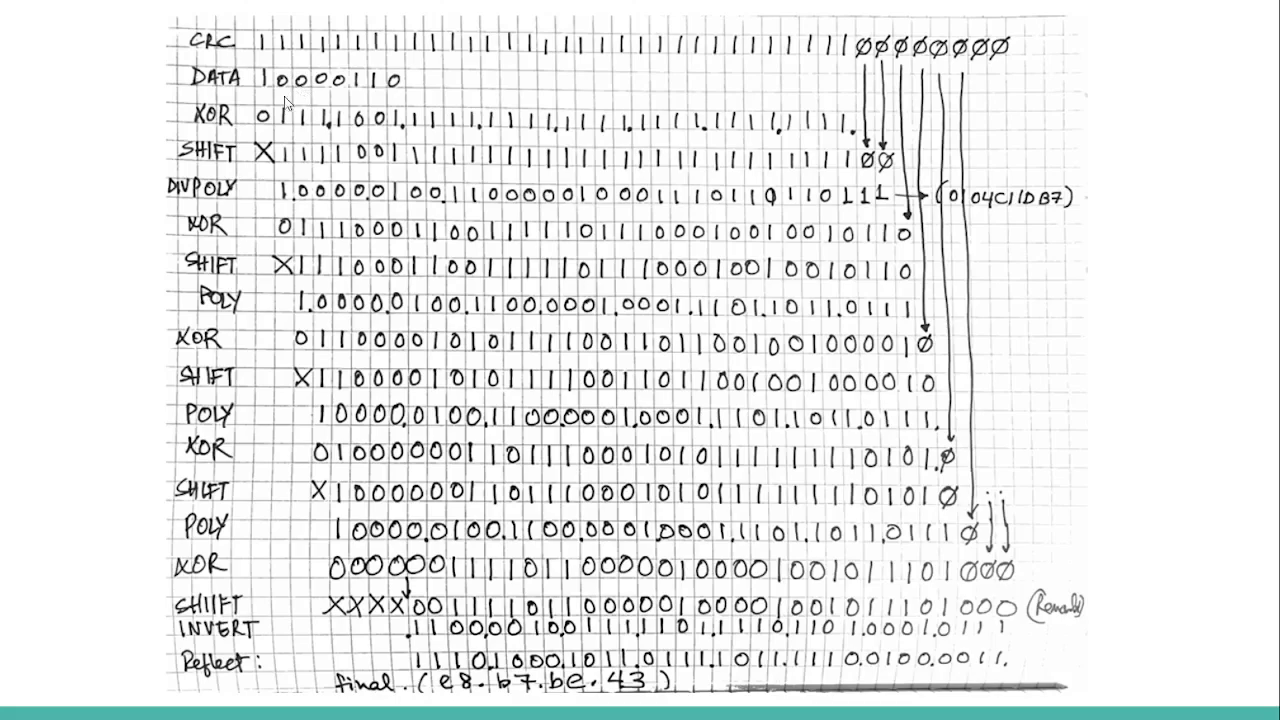
pyautogui.moveTo(264, 84)
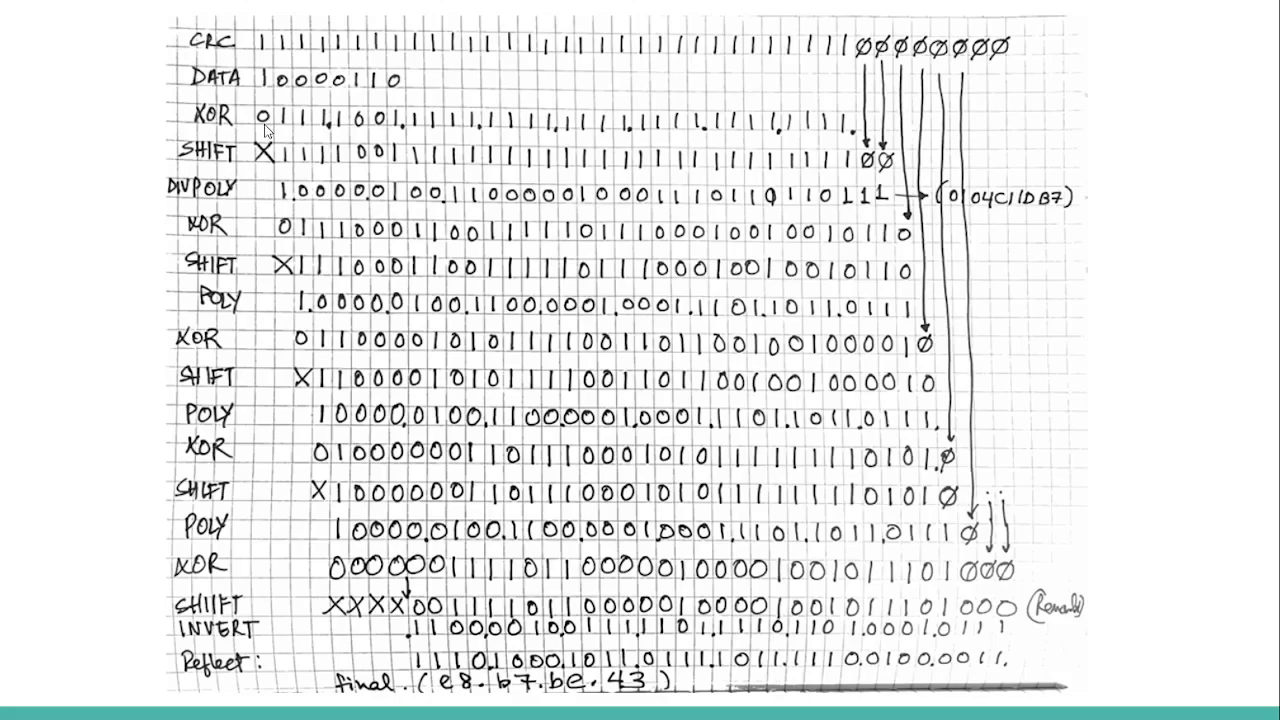
pyautogui.moveTo(266, 132)
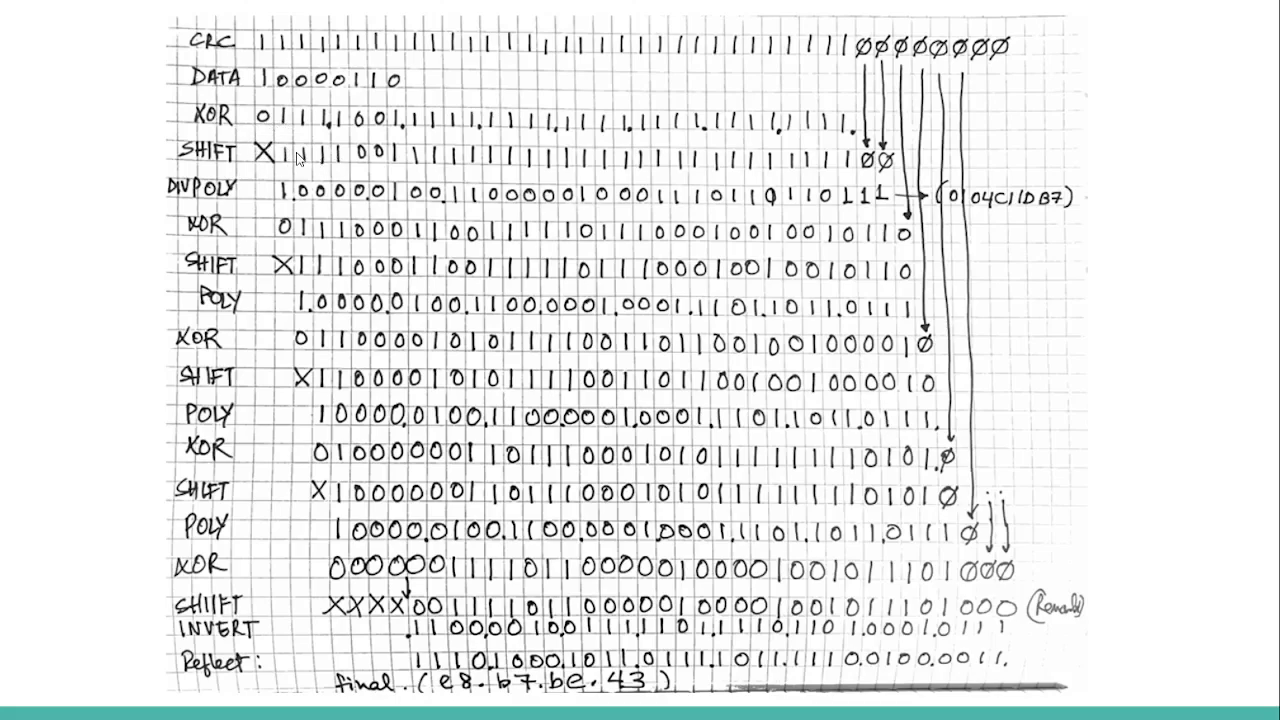
pyautogui.moveTo(288, 178)
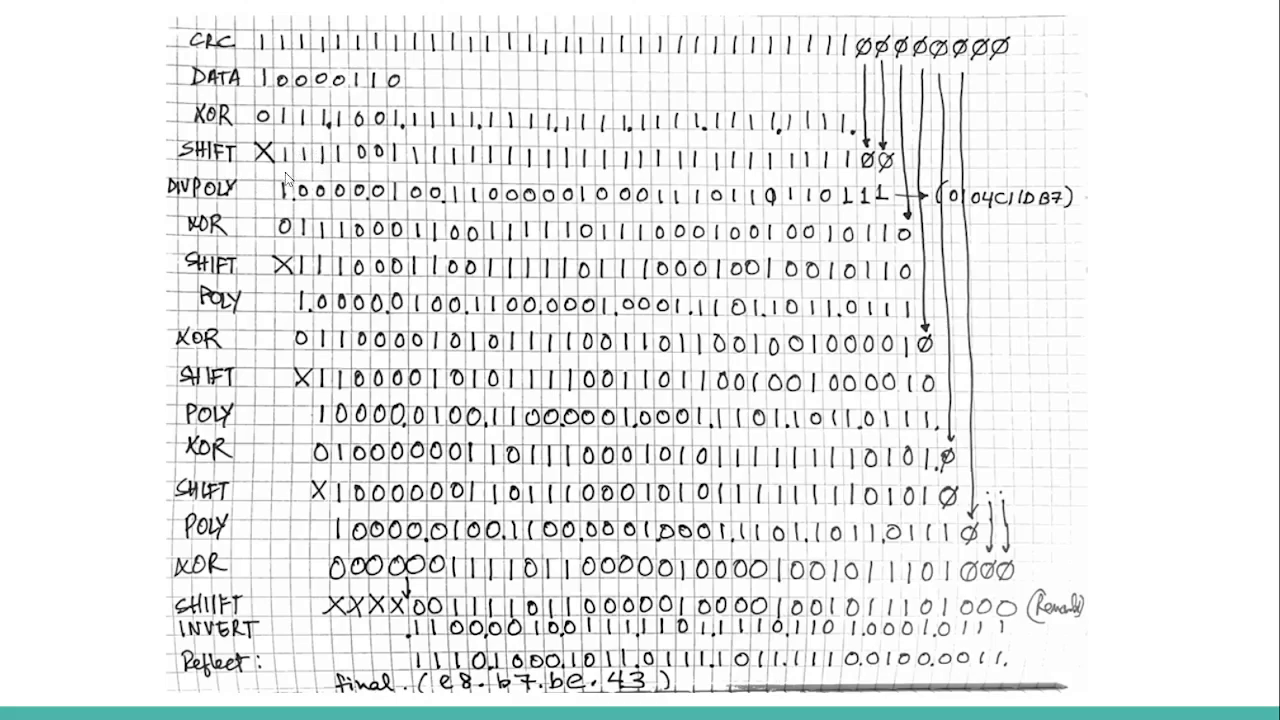
pyautogui.moveTo(284, 170)
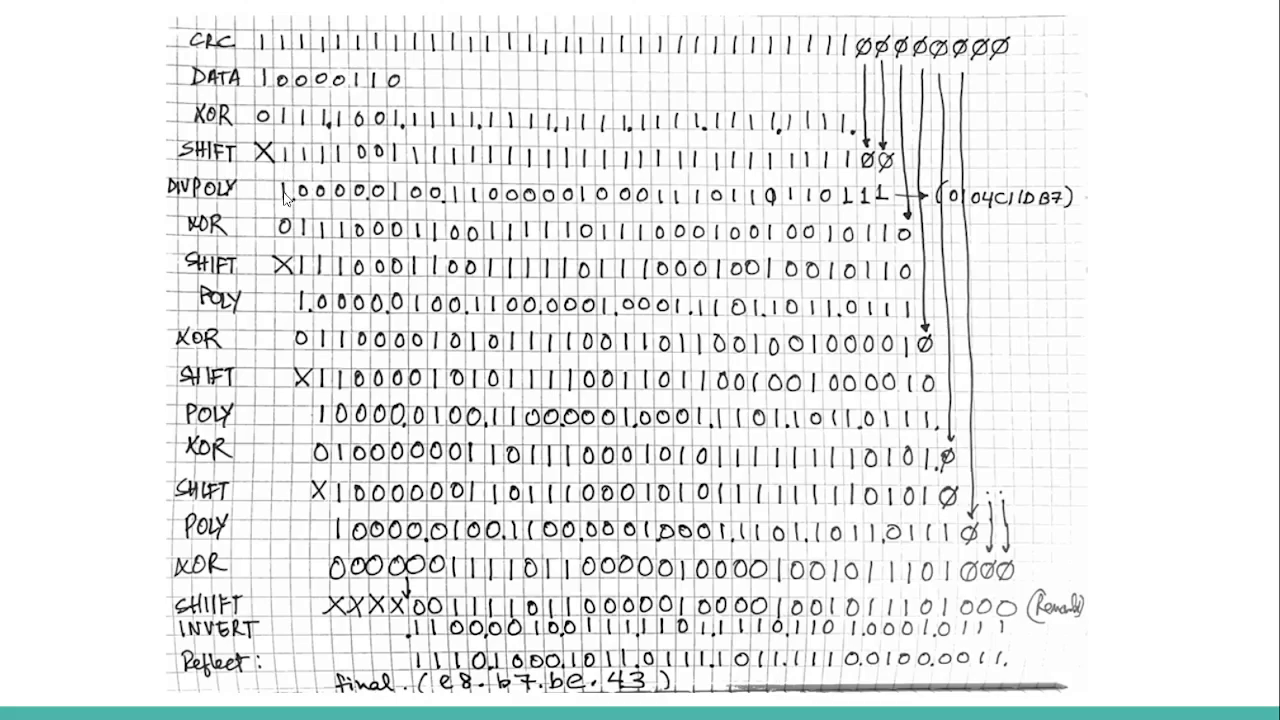
pyautogui.moveTo(344, 204)
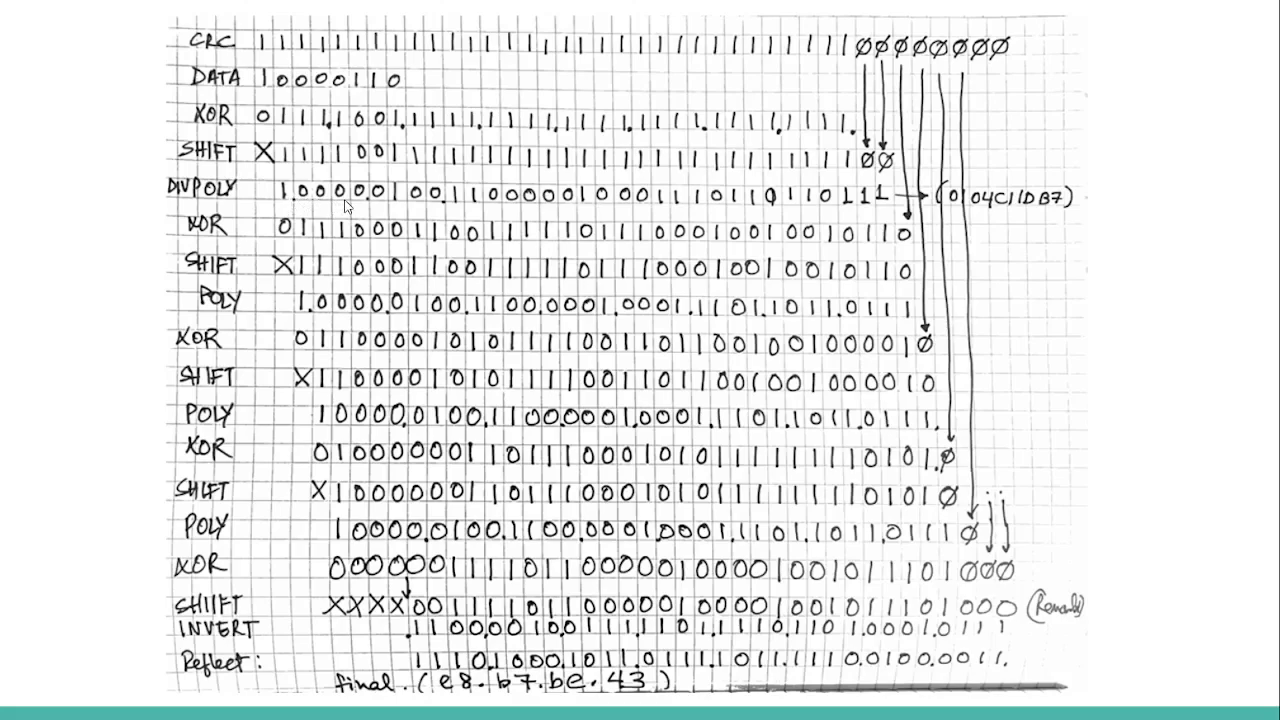
pyautogui.moveTo(304, 204)
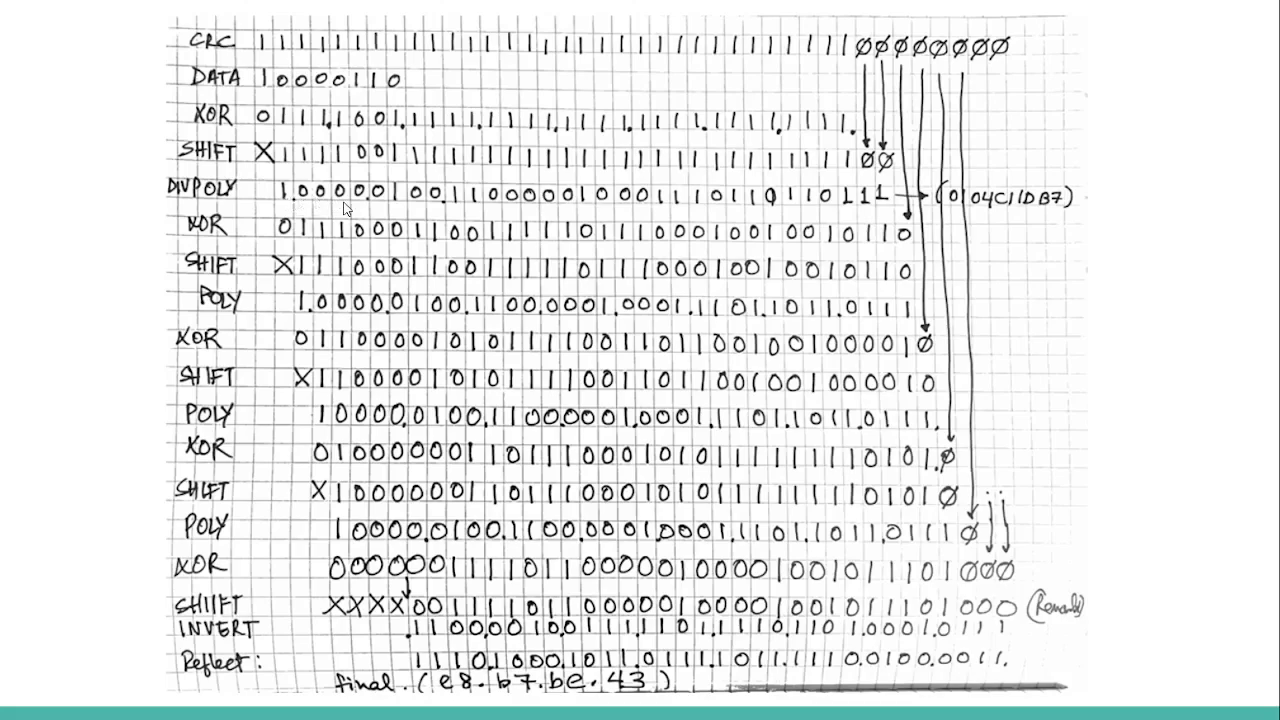
pyautogui.moveTo(288, 202)
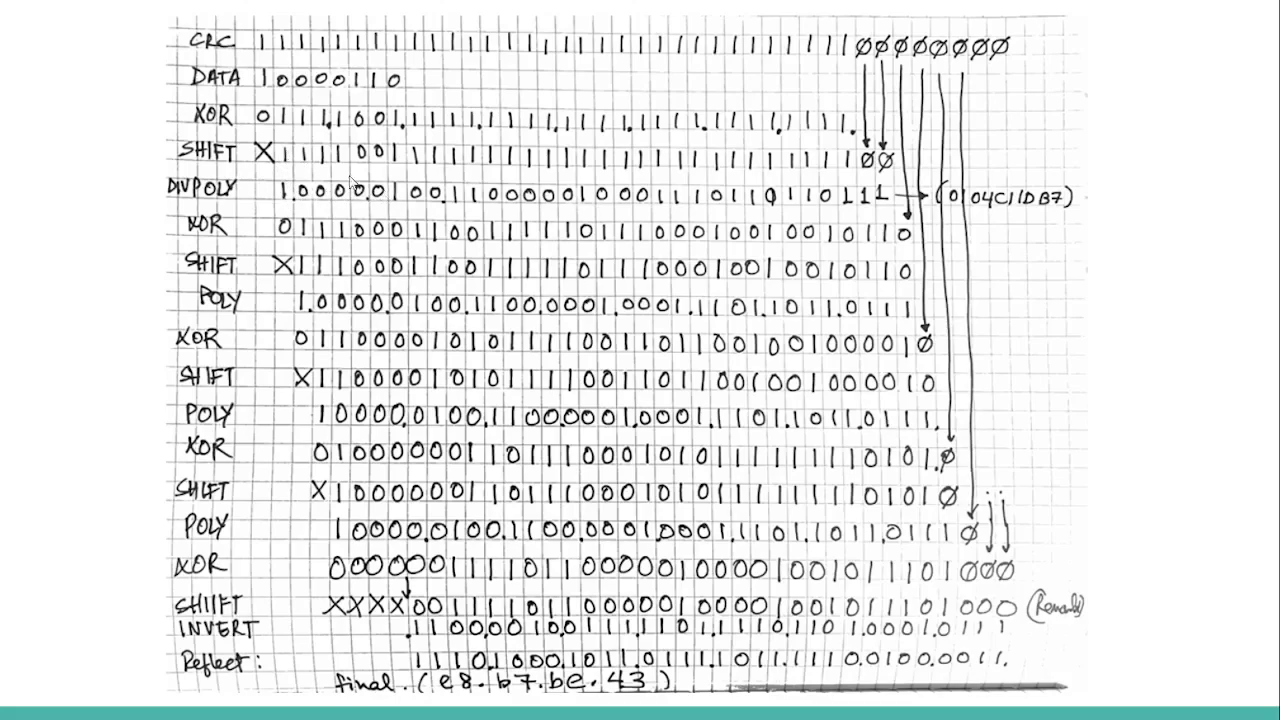
pyautogui.moveTo(324, 240)
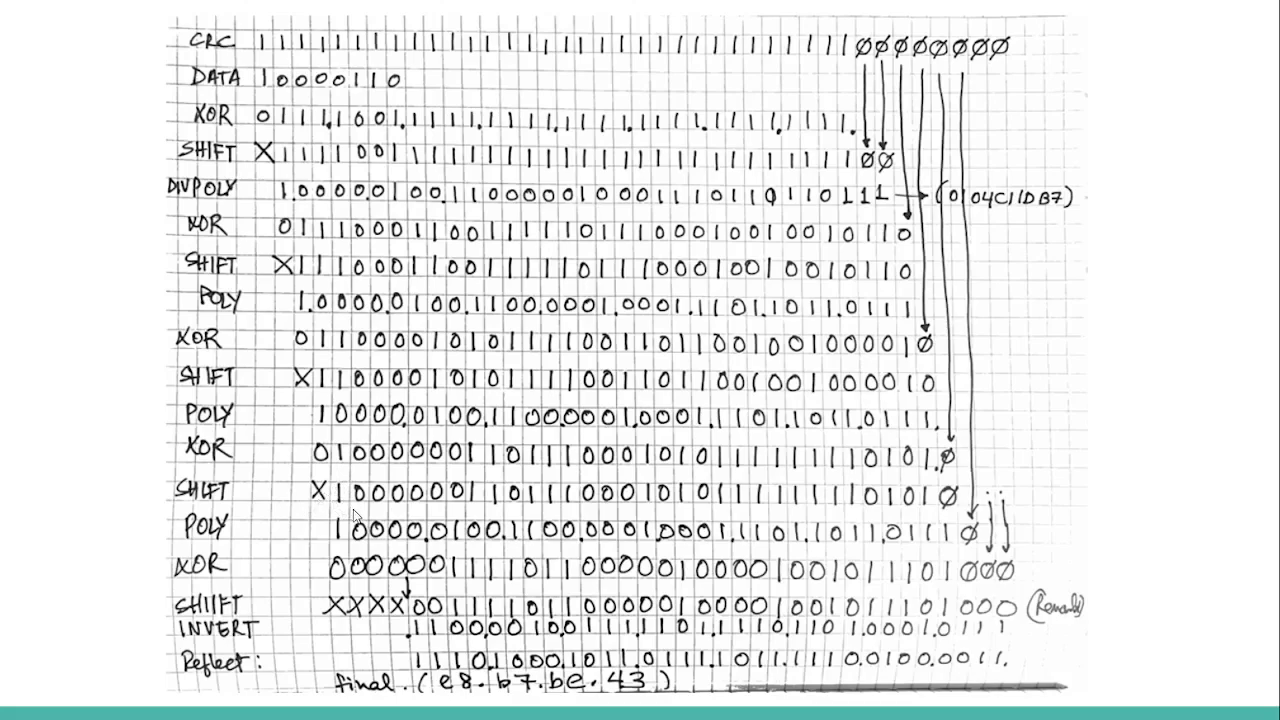
pyautogui.moveTo(416, 578)
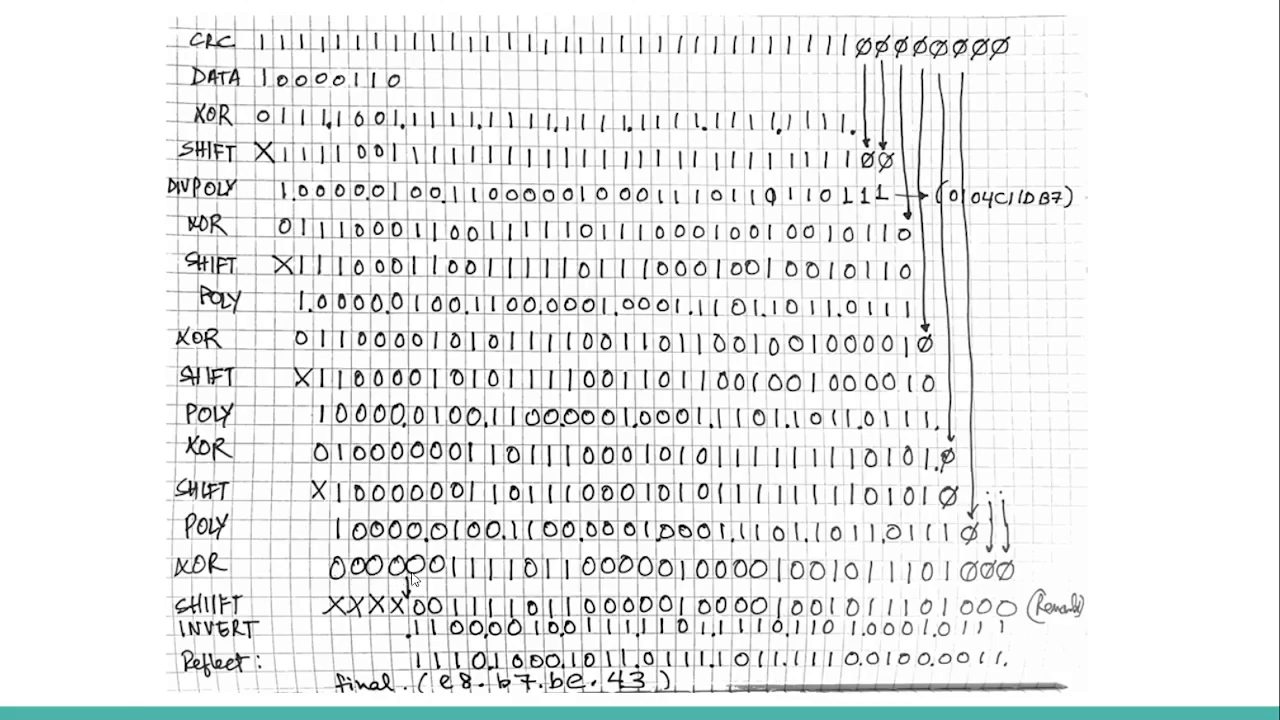
pyautogui.moveTo(268, 390)
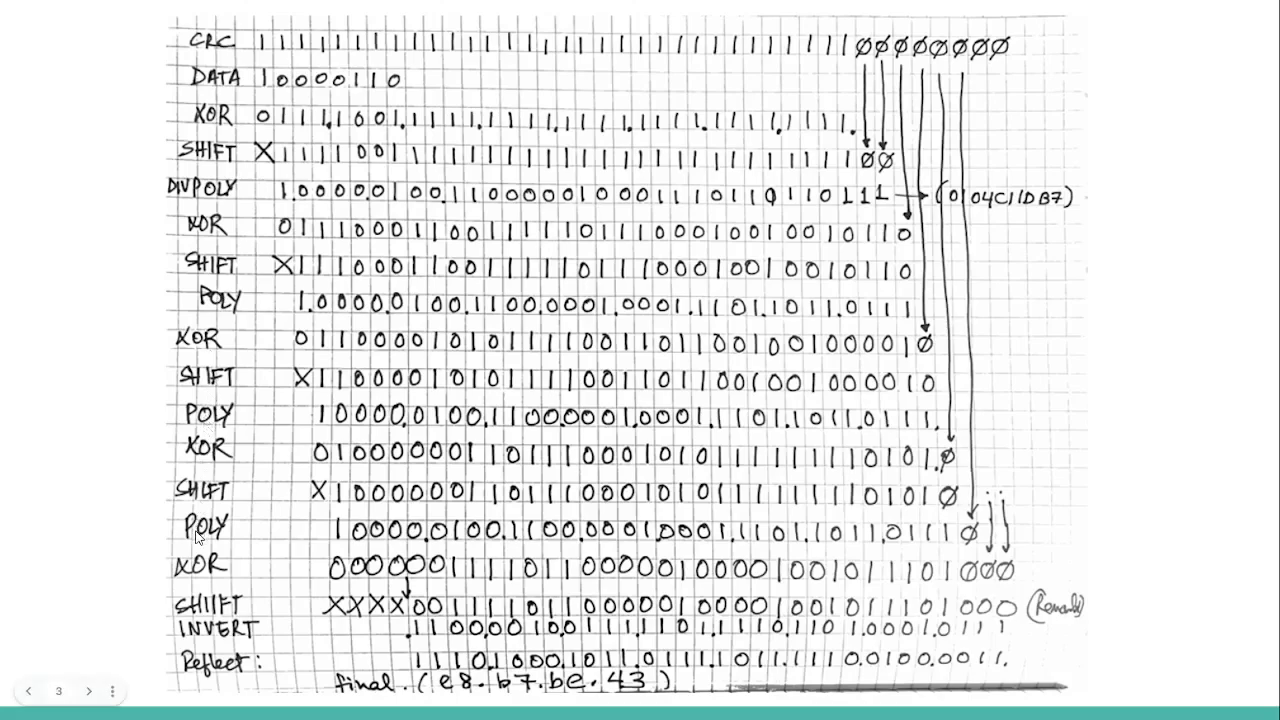
pyautogui.moveTo(490, 596)
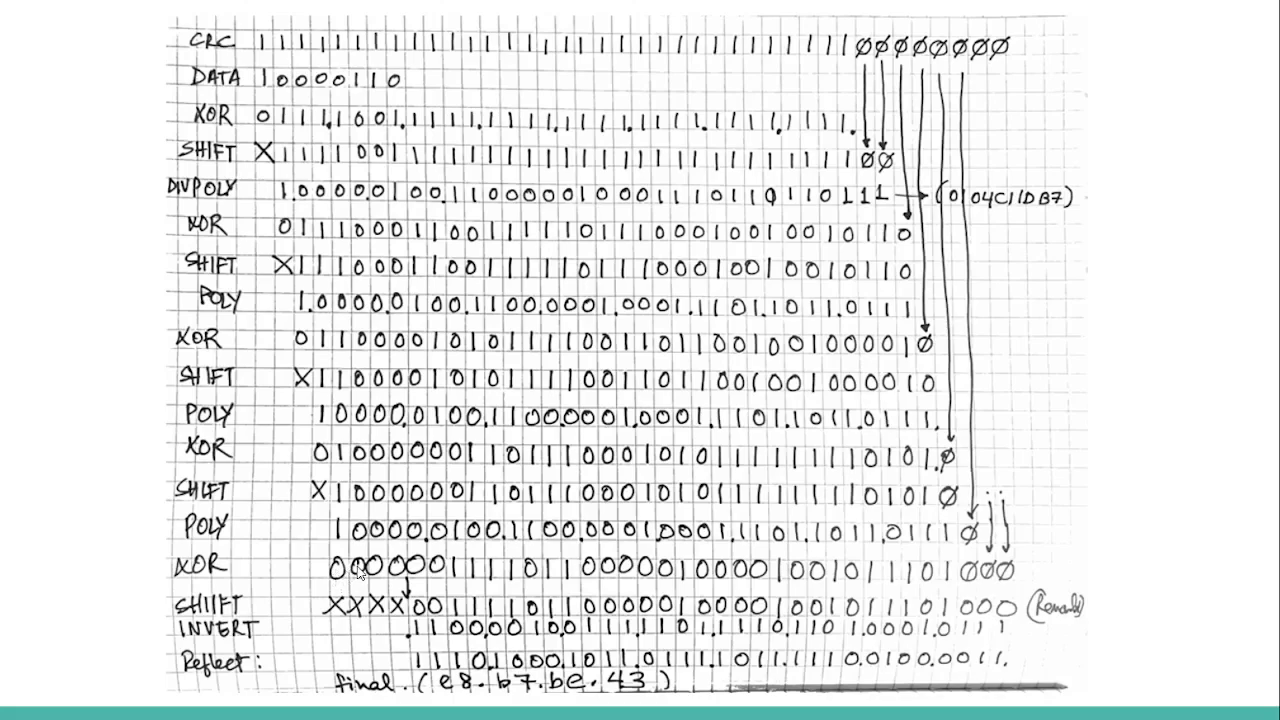
pyautogui.moveTo(404, 592)
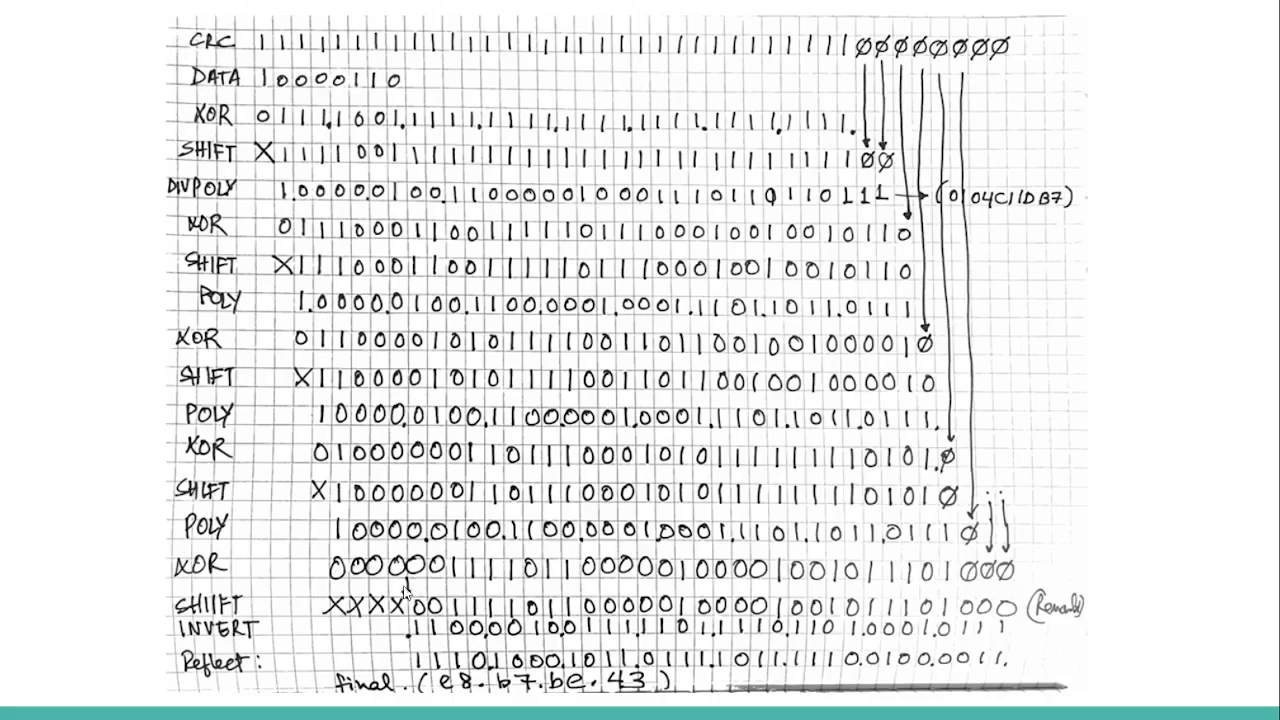
pyautogui.moveTo(476, 630)
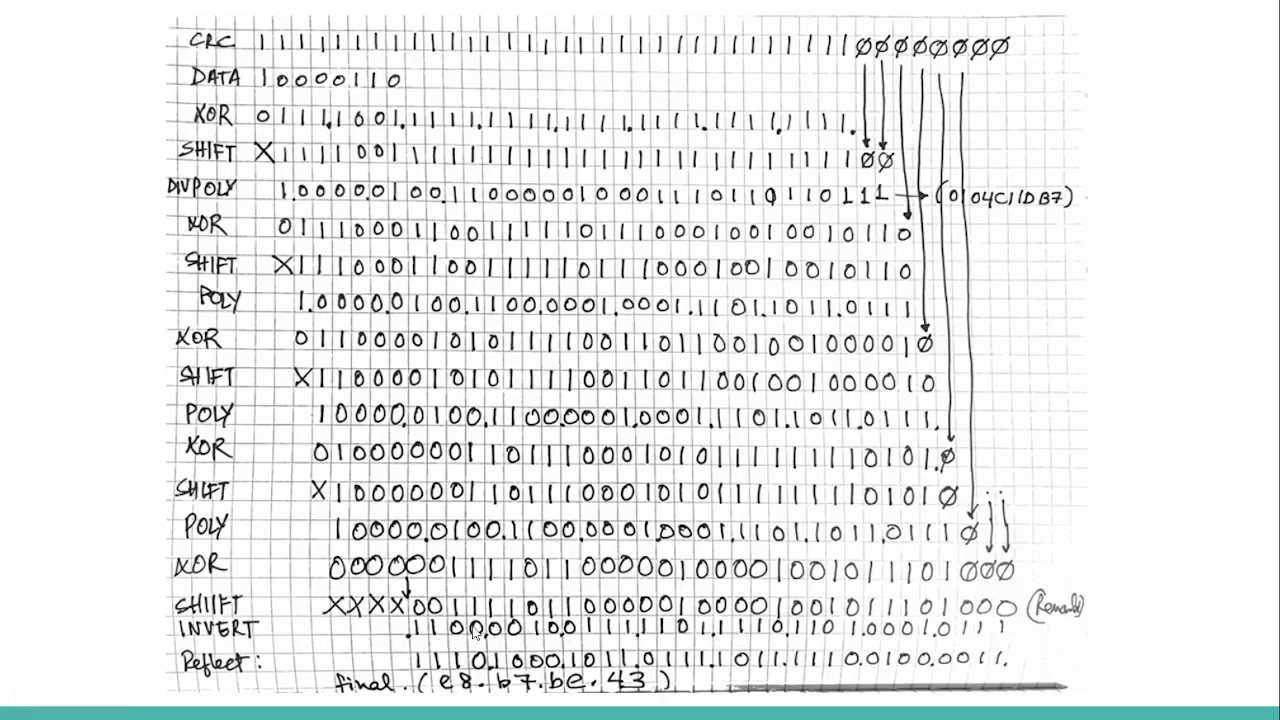
pyautogui.moveTo(408, 672)
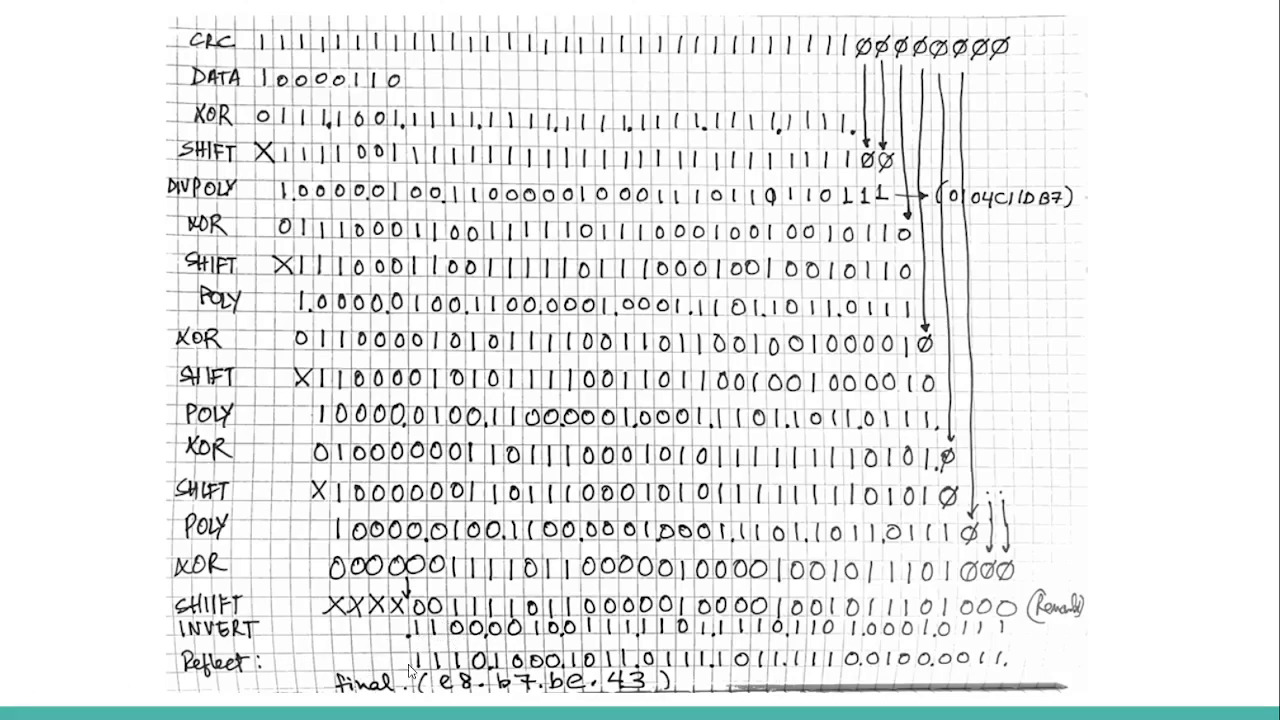
pyautogui.moveTo(1012, 636)
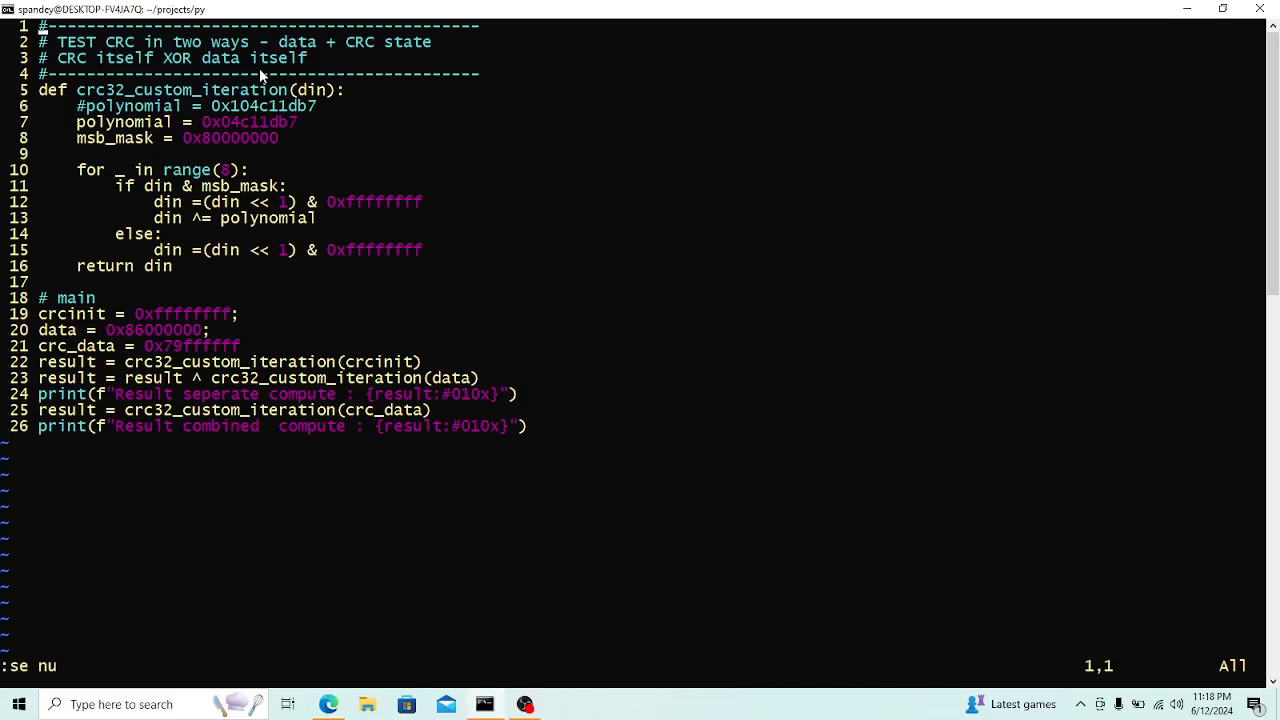
pyautogui.moveTo(180, 70)
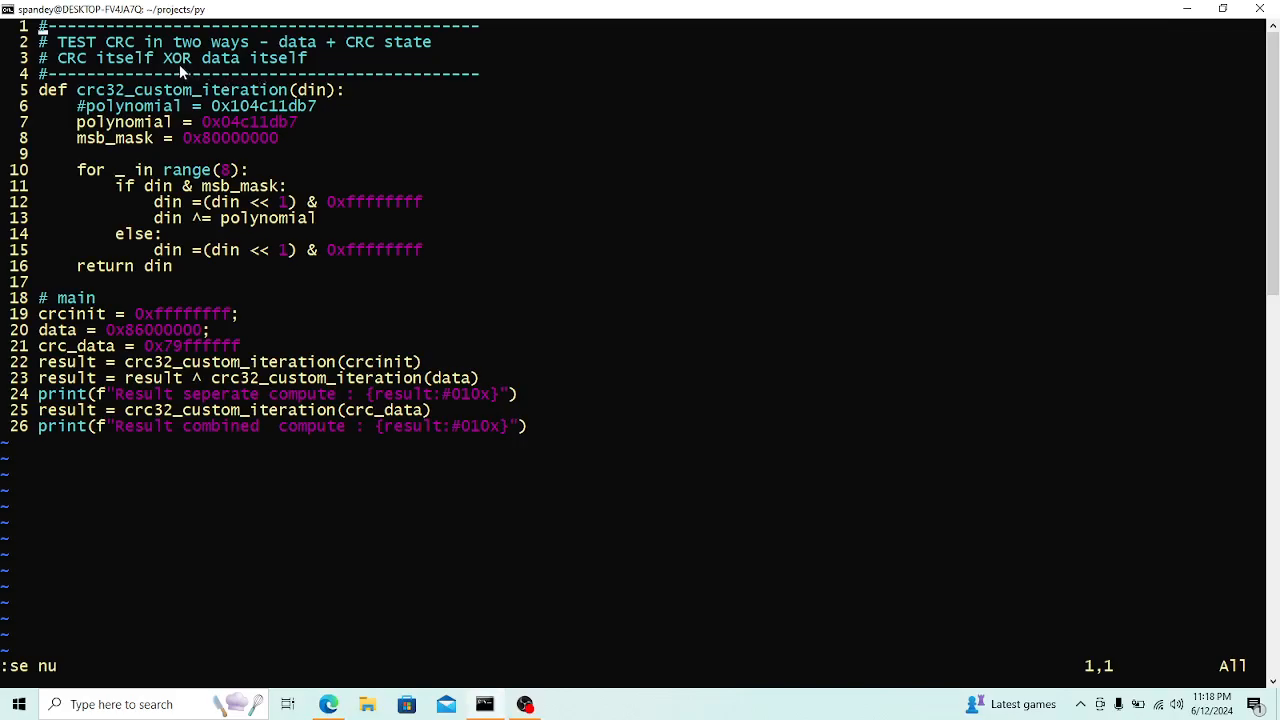
pyautogui.moveTo(168, 250)
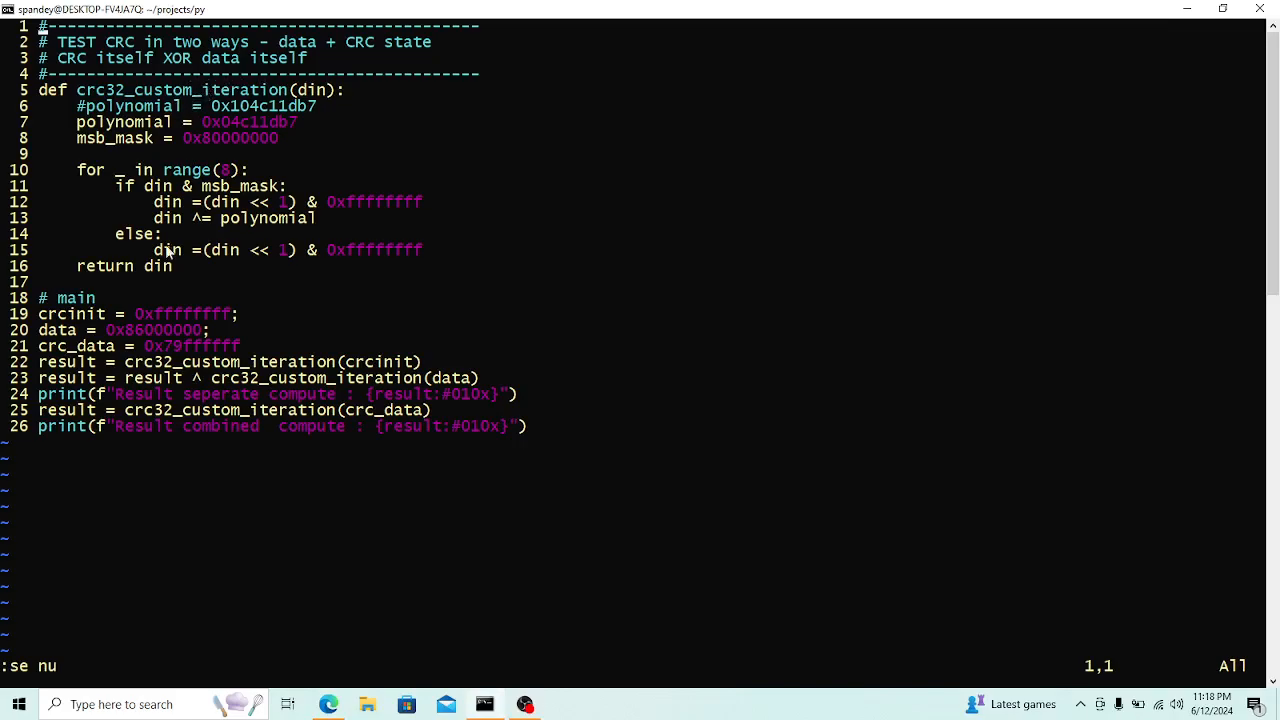
pyautogui.moveTo(148, 328)
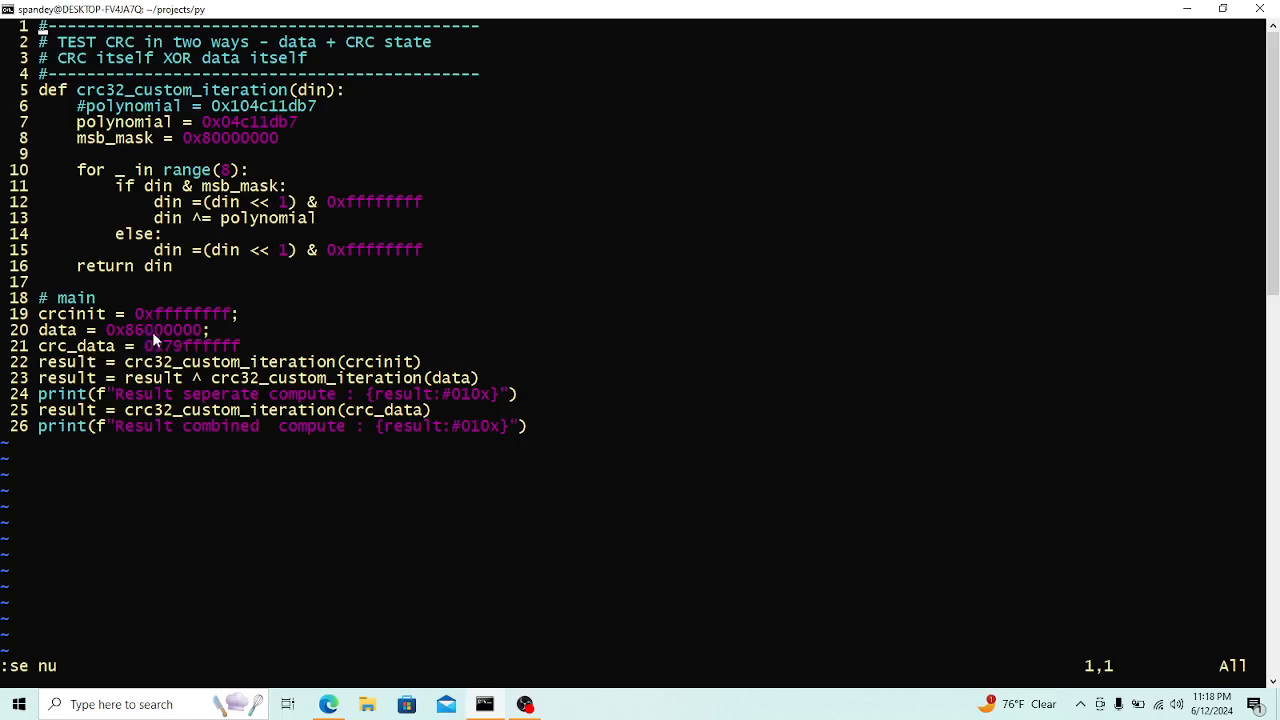
pyautogui.moveTo(236, 362)
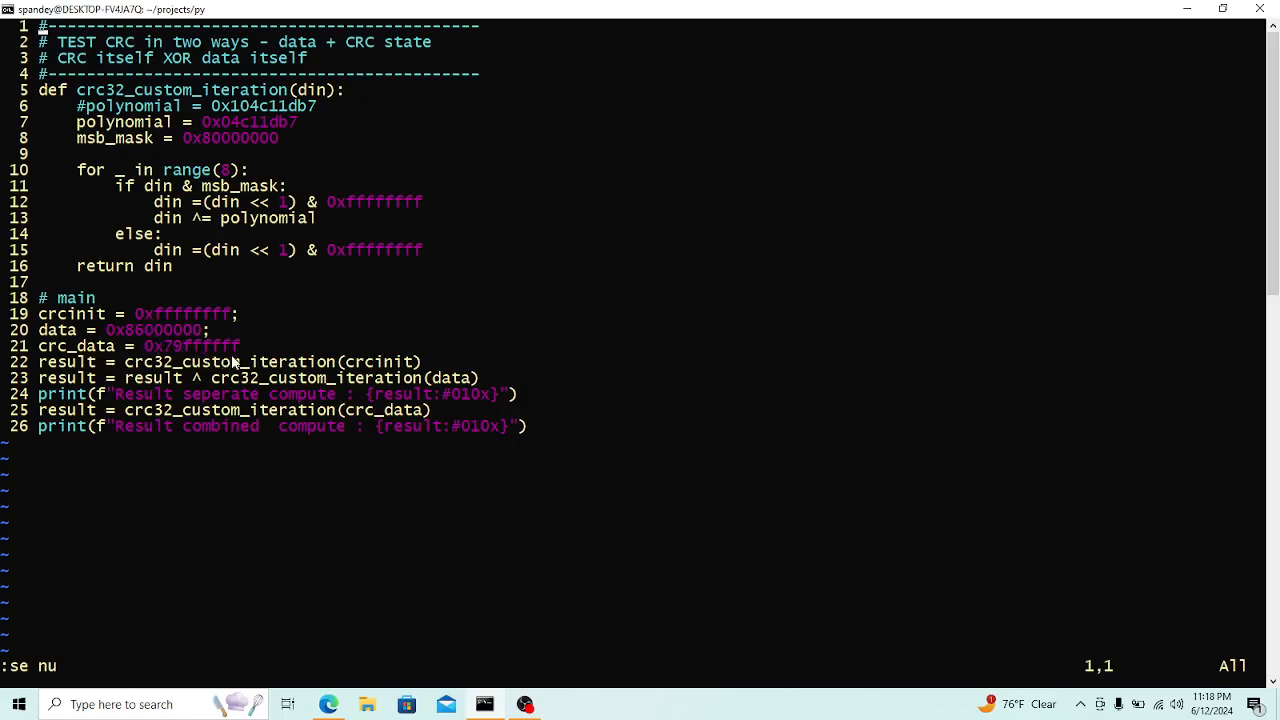
pyautogui.moveTo(240, 346)
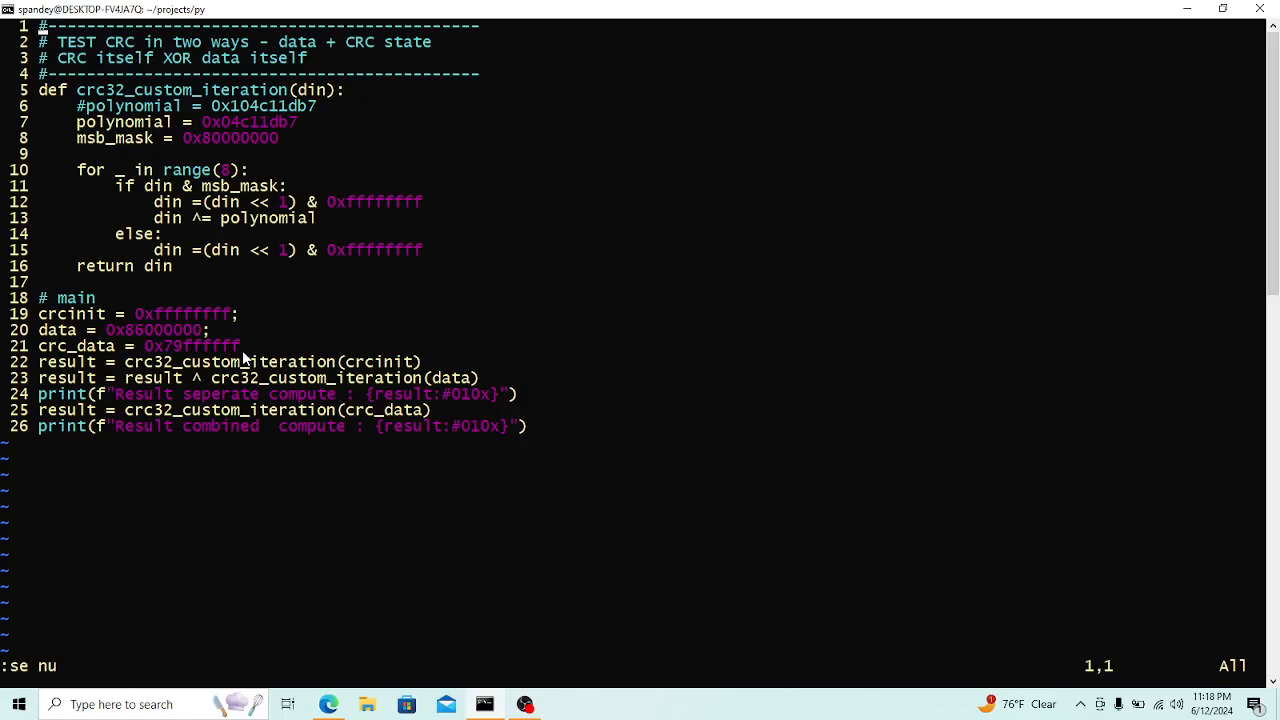
pyautogui.moveTo(92, 378)
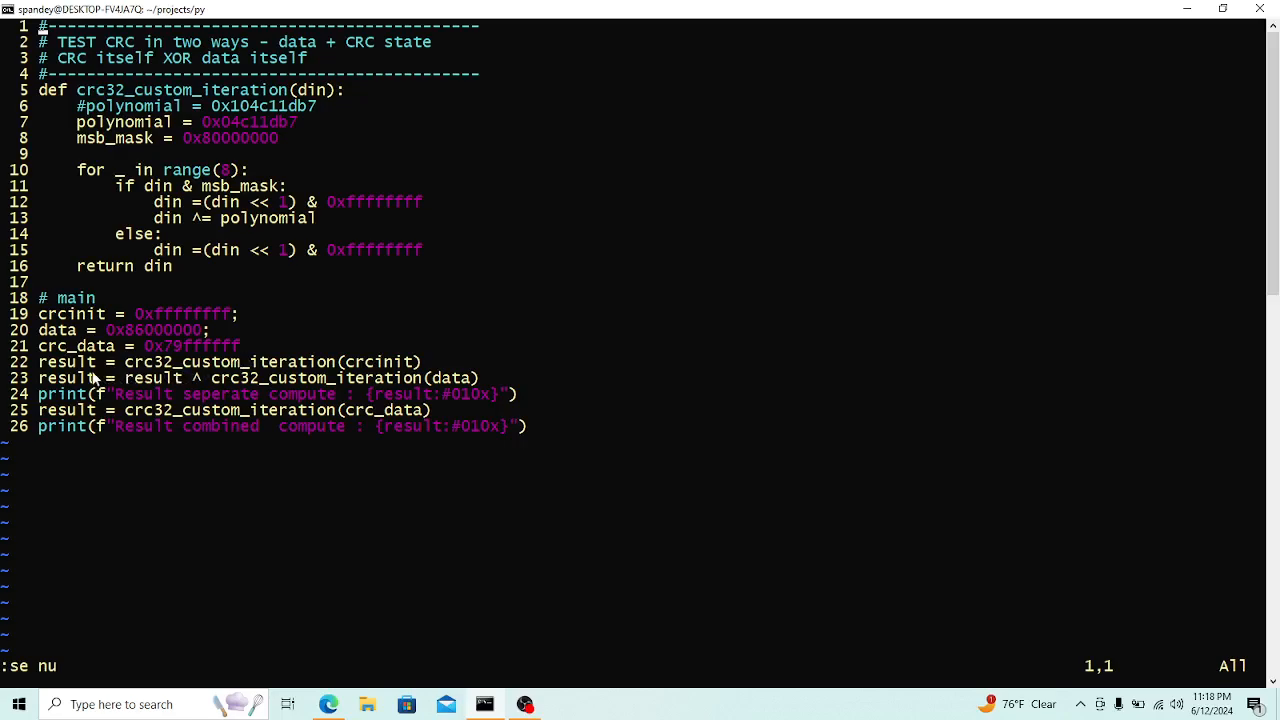
pyautogui.moveTo(100, 376)
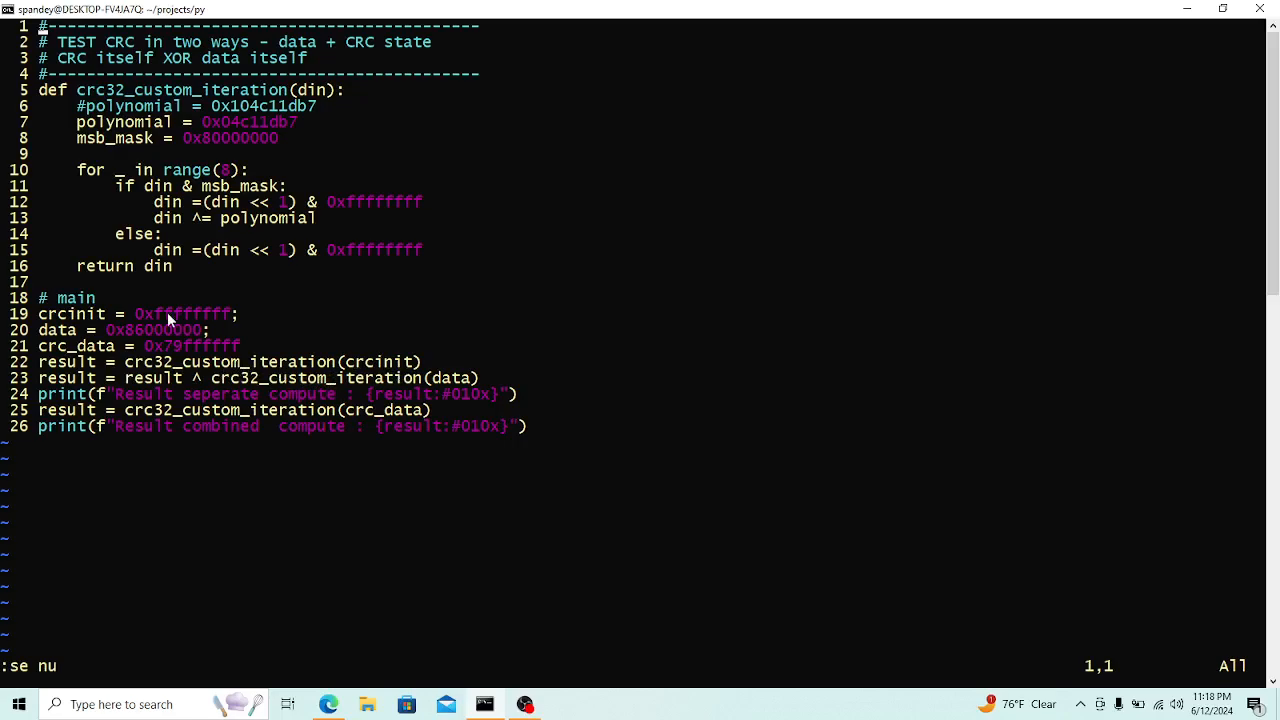
pyautogui.moveTo(330, 424)
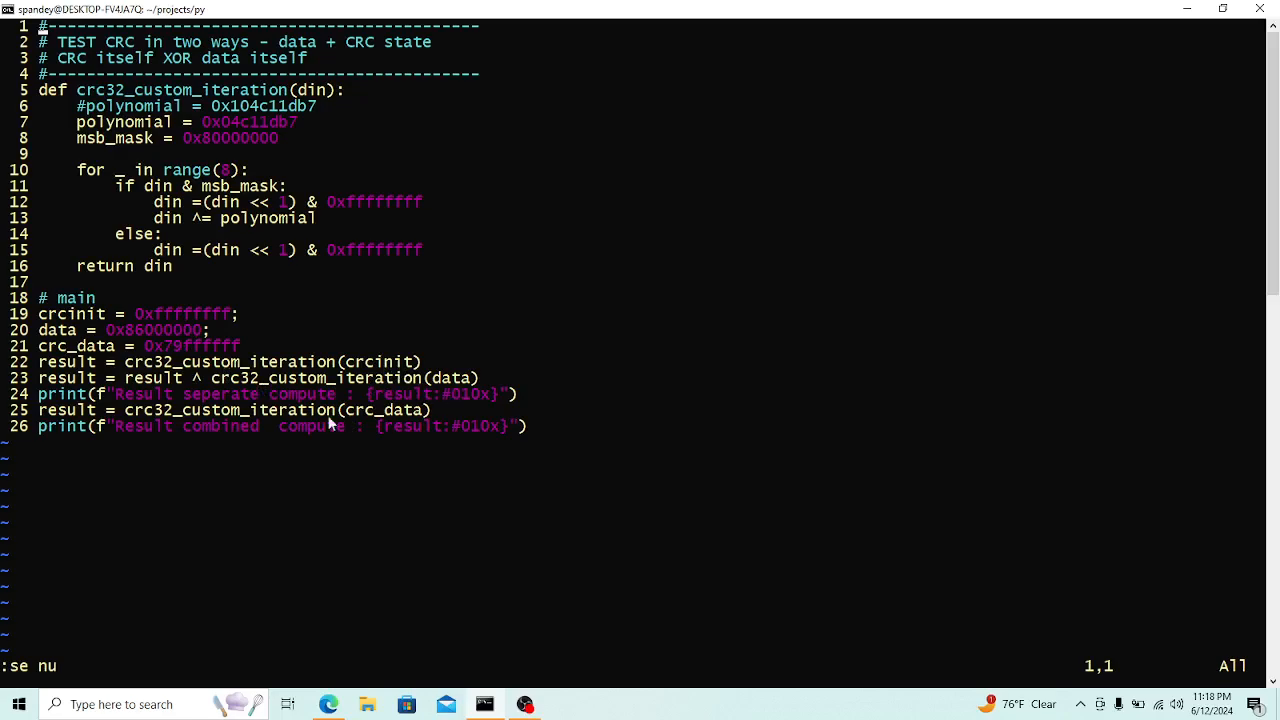
pyautogui.moveTo(396, 422)
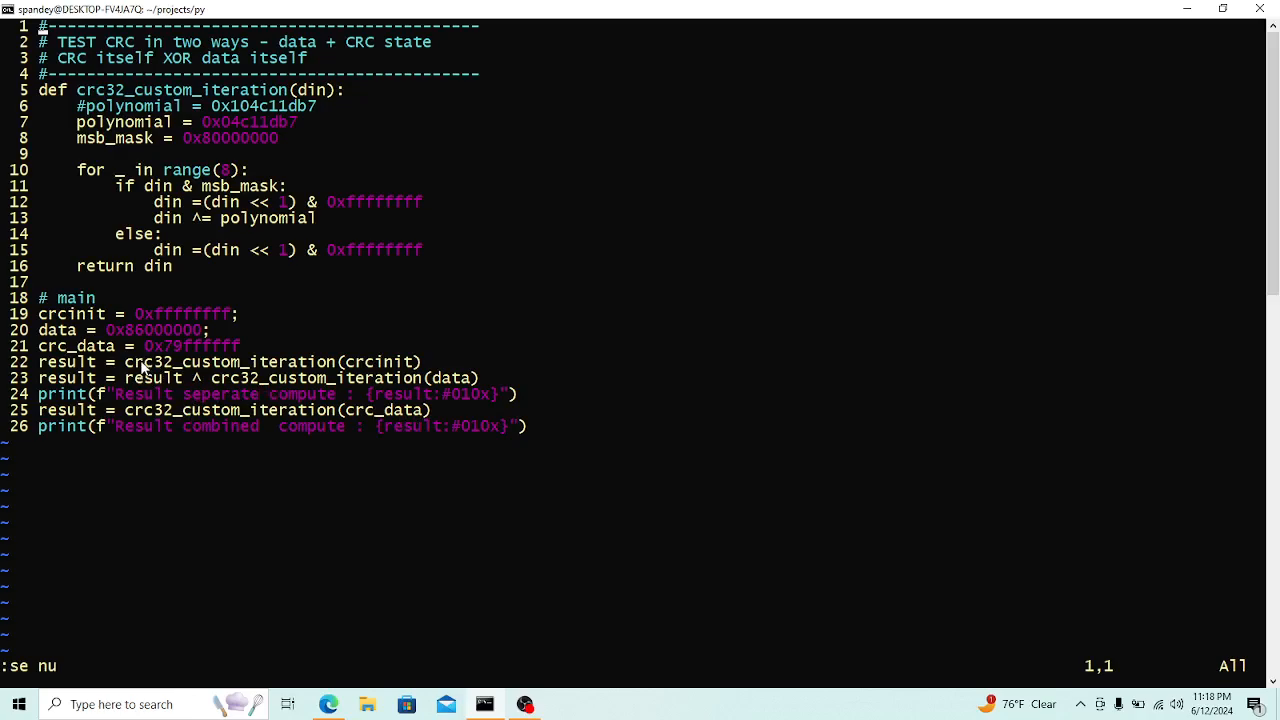
pyautogui.moveTo(140, 338)
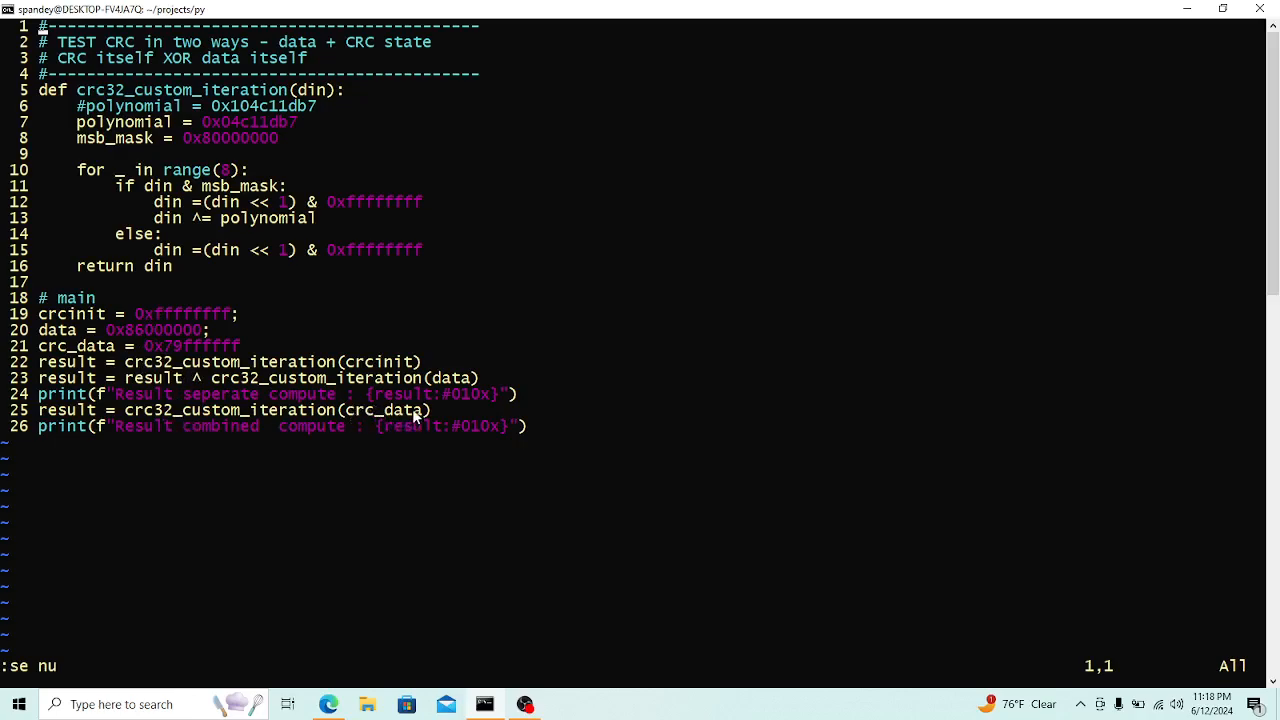
pyautogui.moveTo(164, 328)
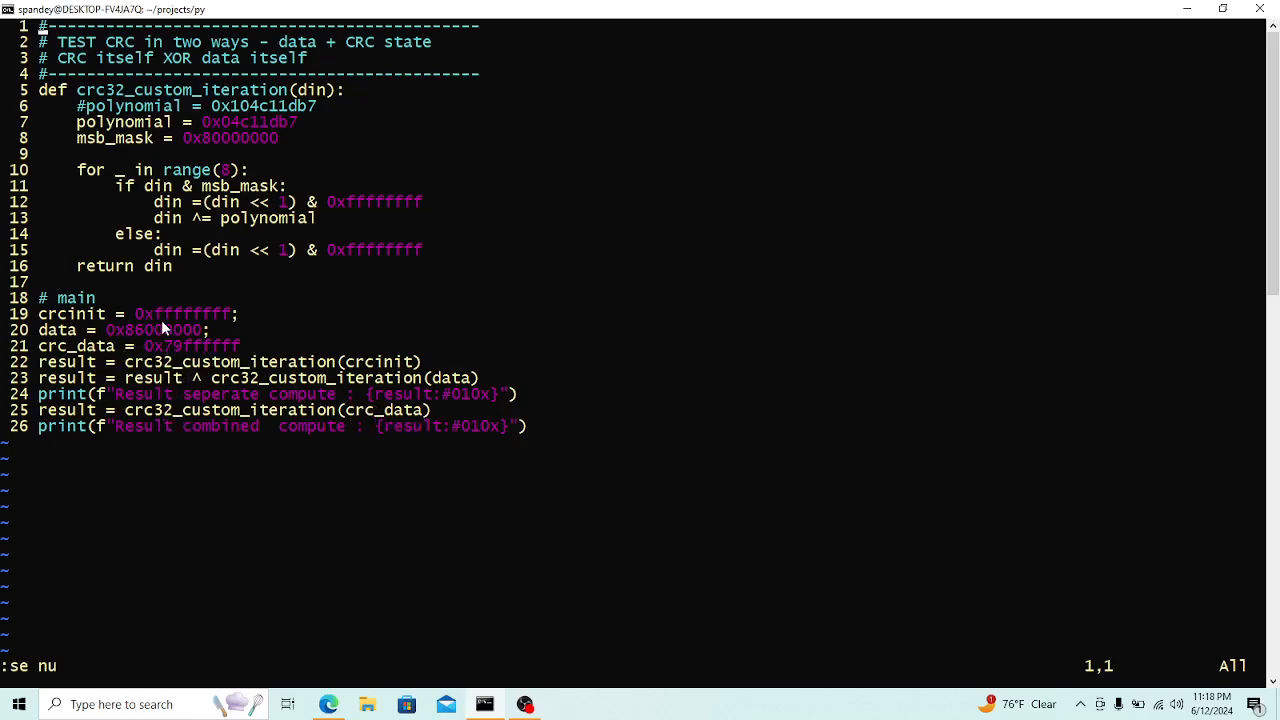
pyautogui.moveTo(172, 348)
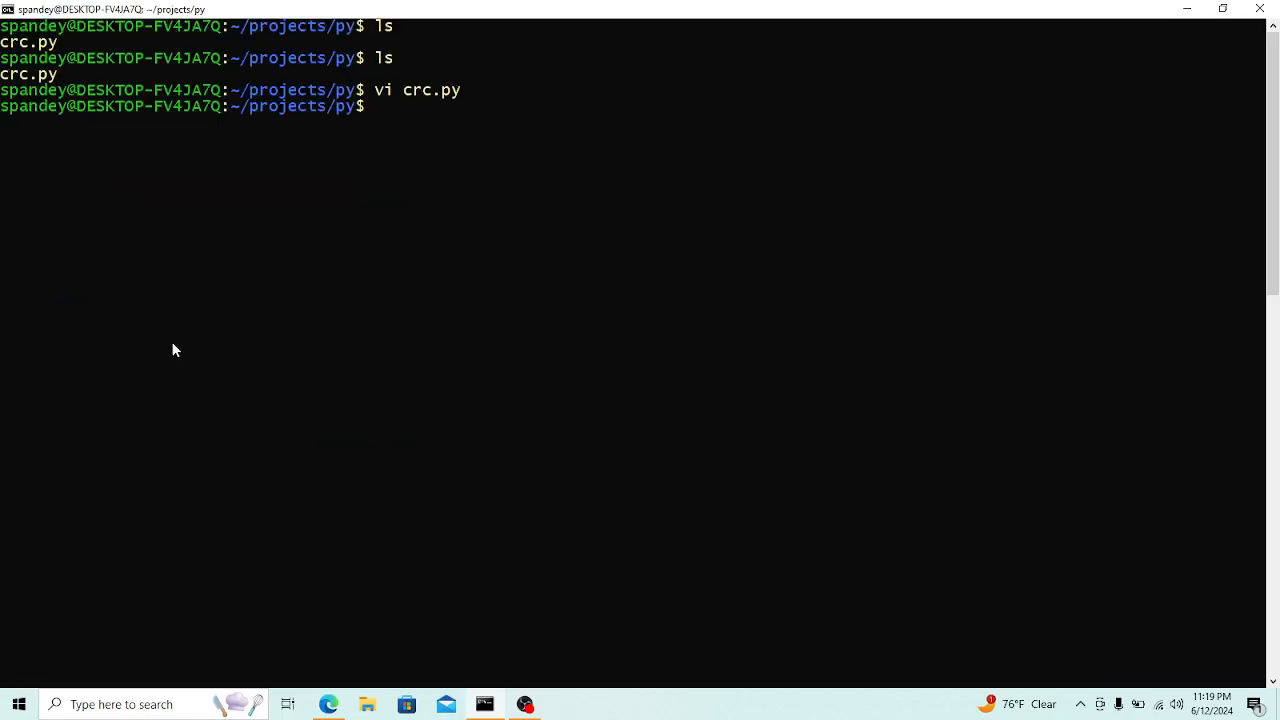
pyautogui.write('python3 crc.')
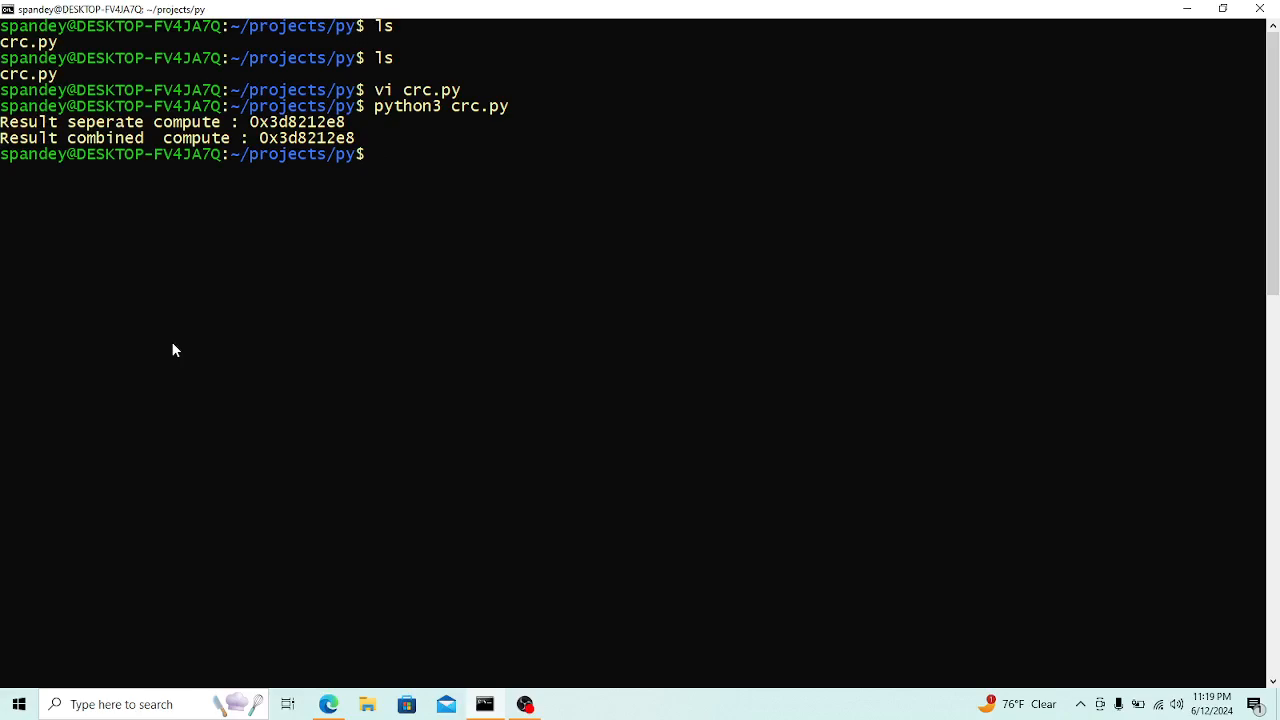
pyautogui.write('python3 crc.py')
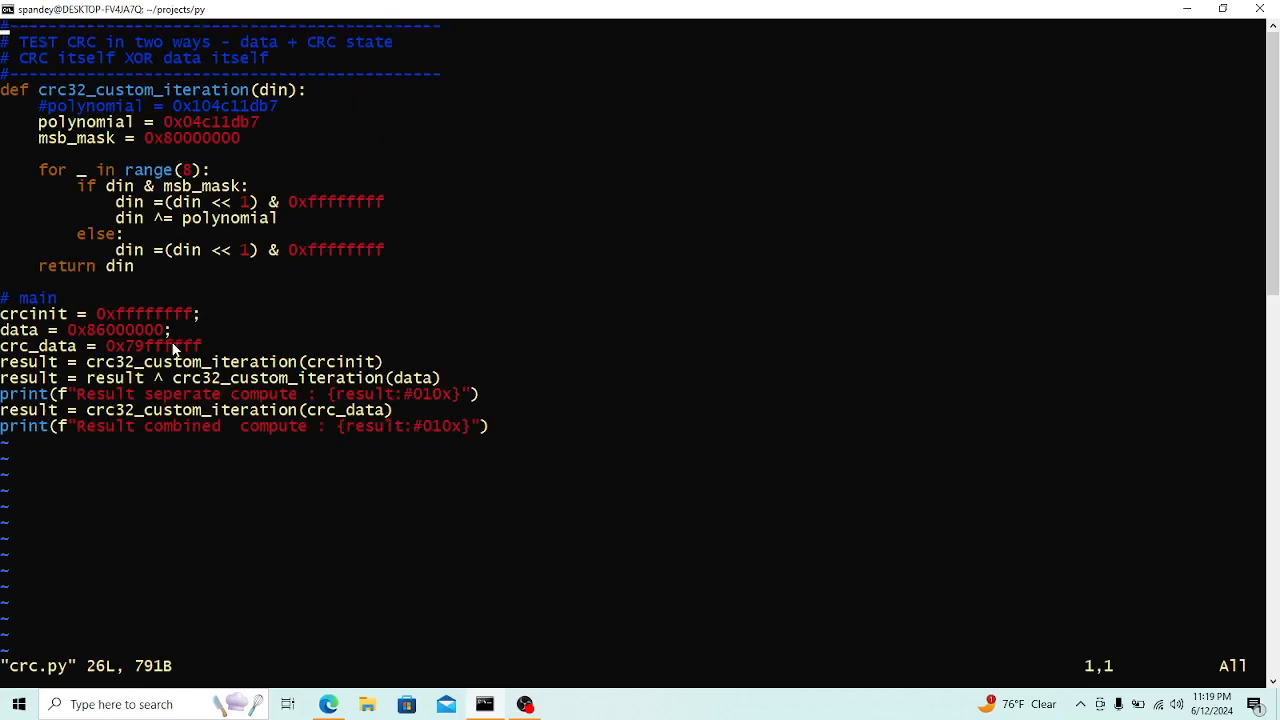
pyautogui.moveTo(142, 300)
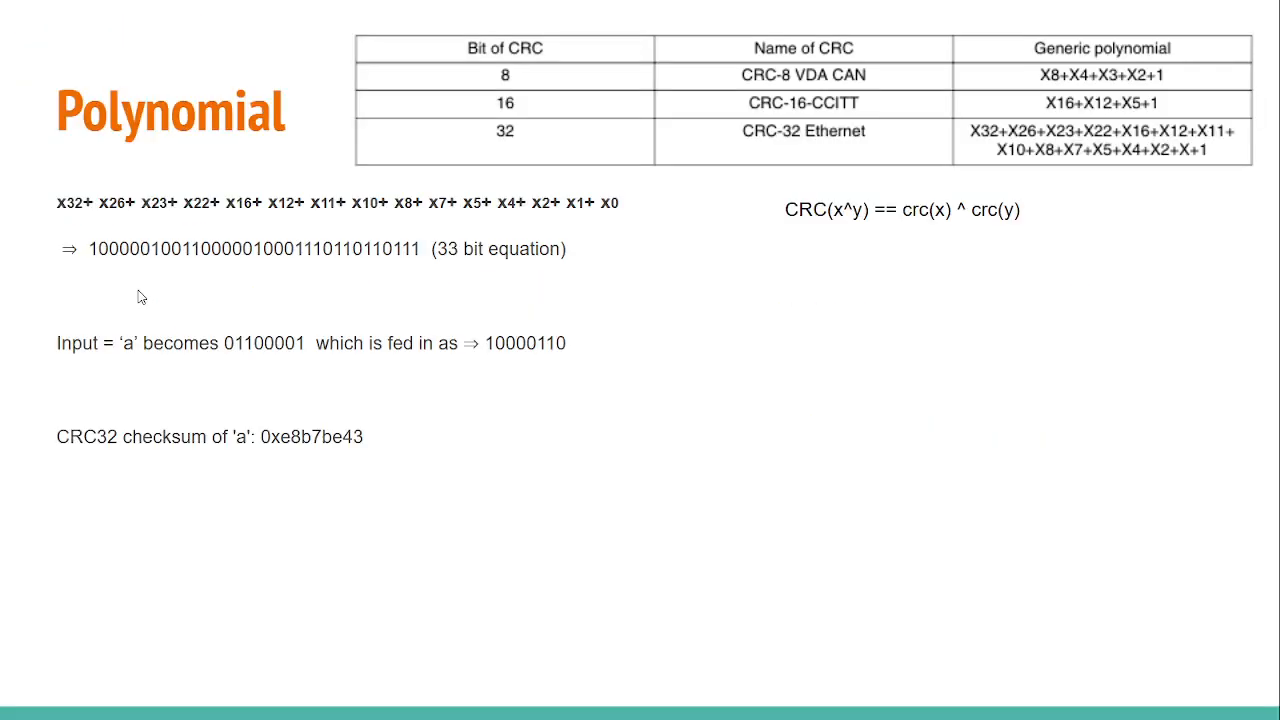
pyautogui.moveTo(772, 218)
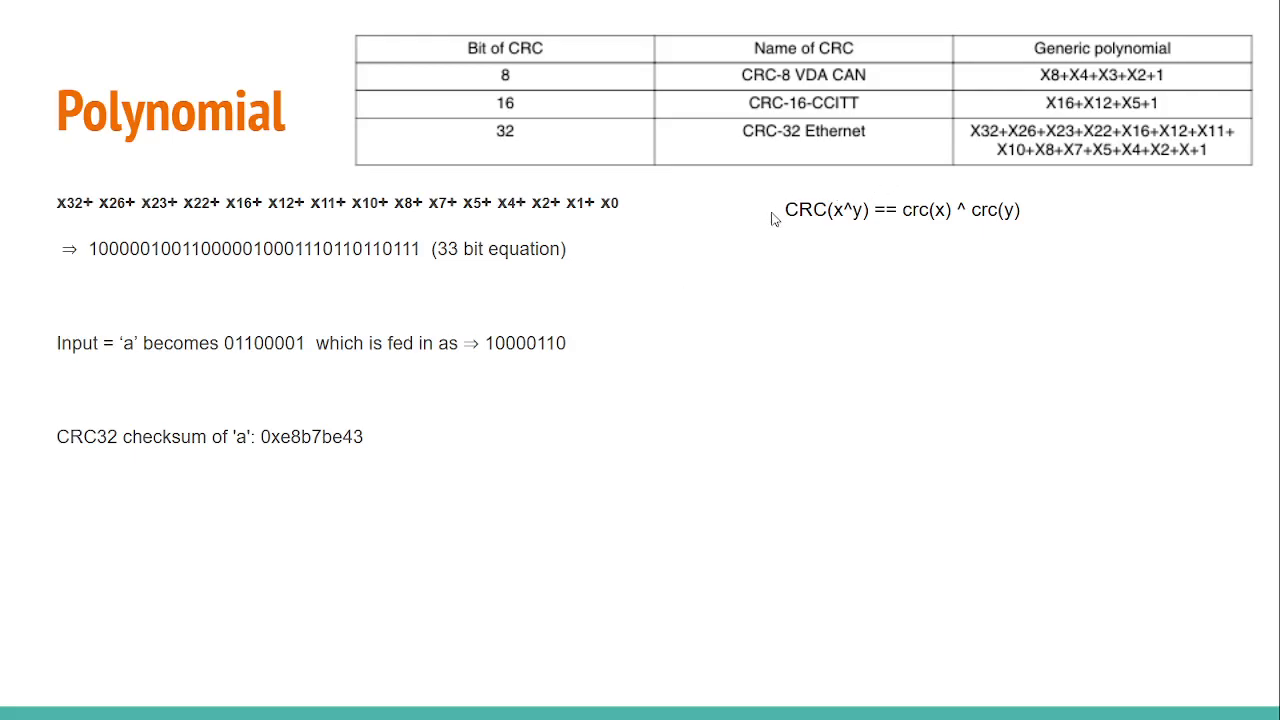
pyautogui.moveTo(964, 220)
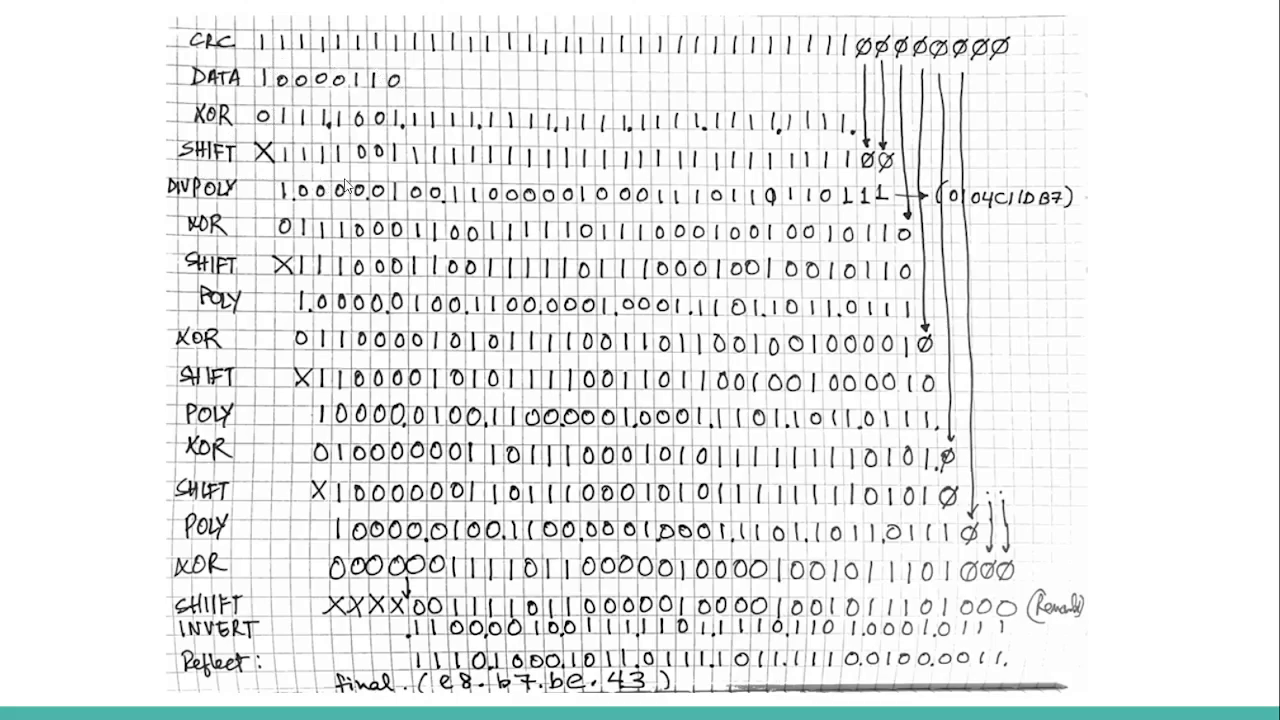
pyautogui.moveTo(388, 132)
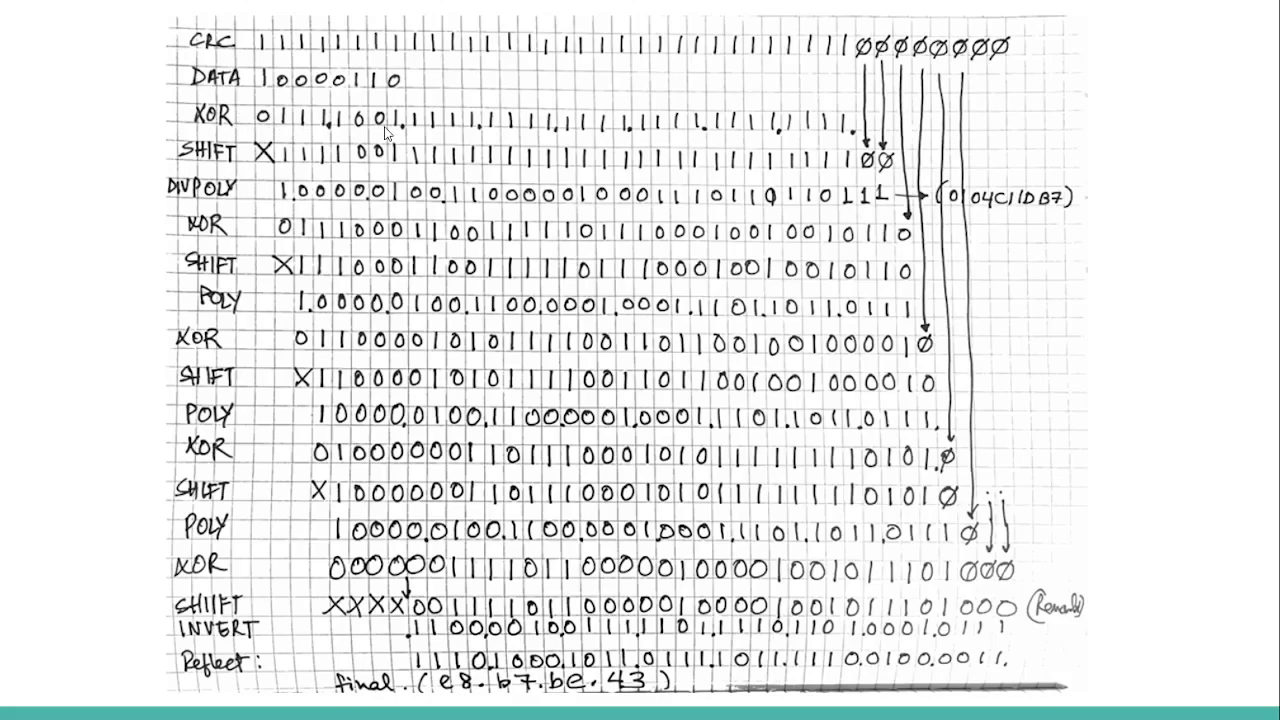